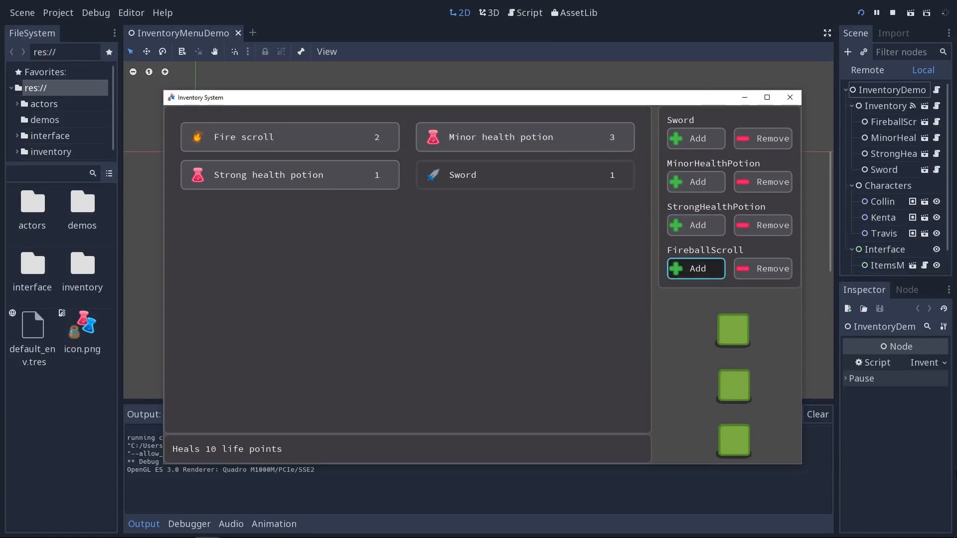
Close the Inventory System game window to return to the editor with ItemsMenu.tscn
click(763, 269)
text(itemb)
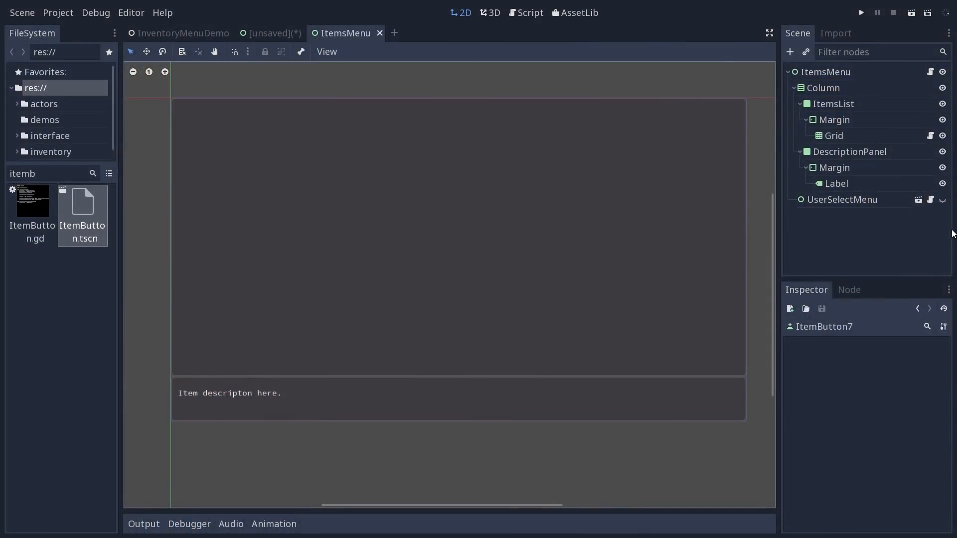
Instance ItemButton.tscn six times under Grid and set the GridContainer Columns to 4
click(833, 136)
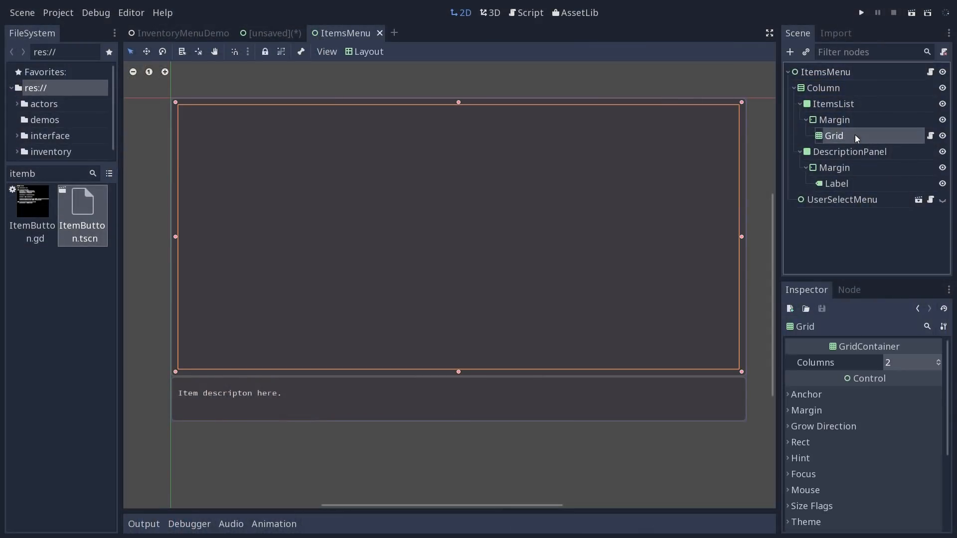
mouse_move(892, 138)
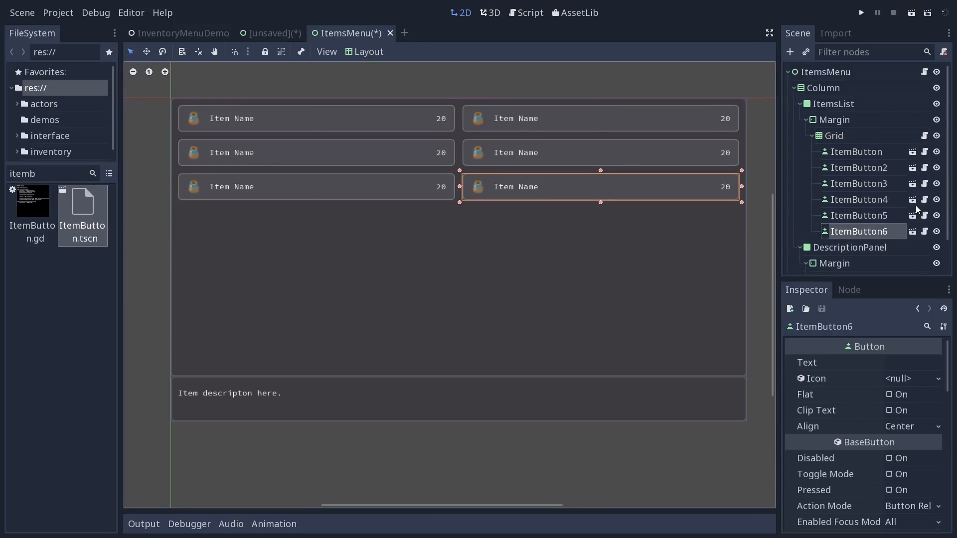
mouse_move(835, 142)
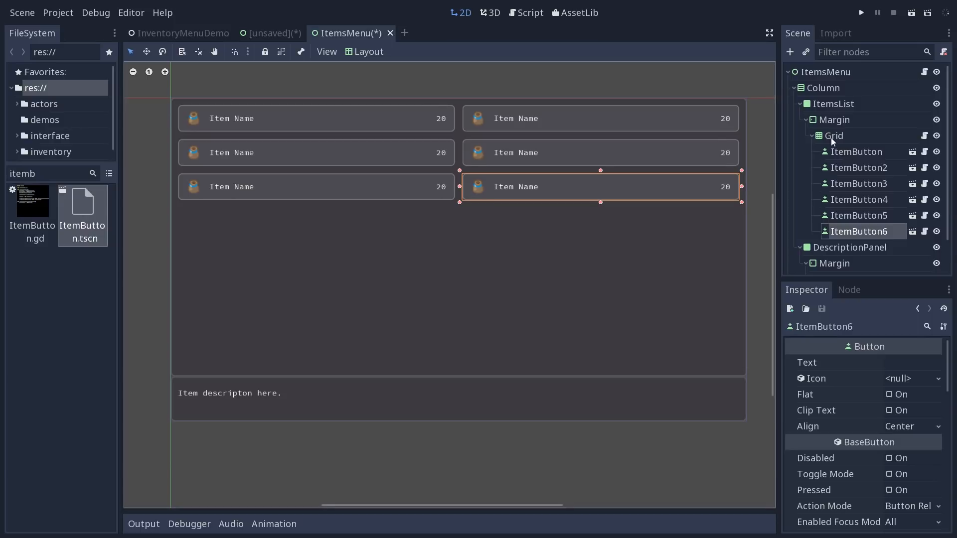
click(833, 136)
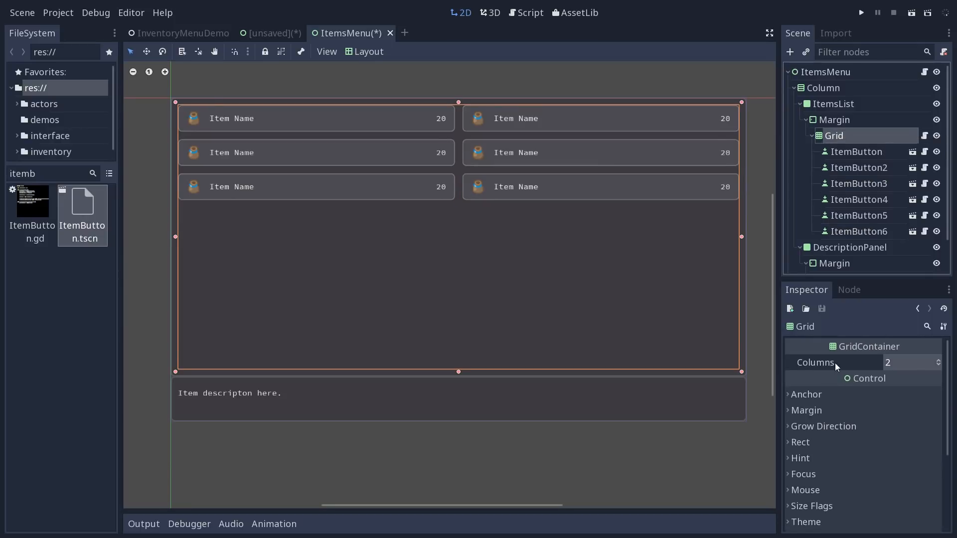
mouse_move(890, 356)
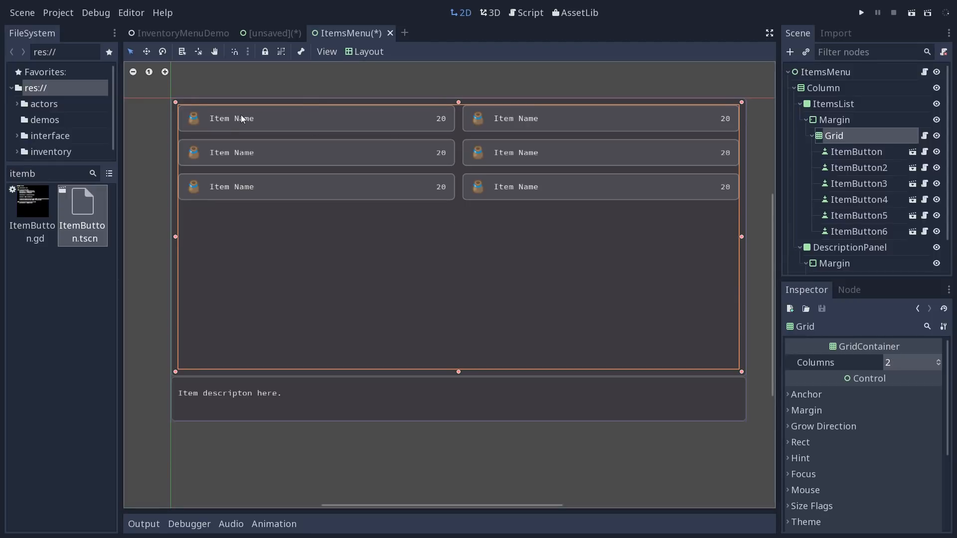
mouse_move(511, 169)
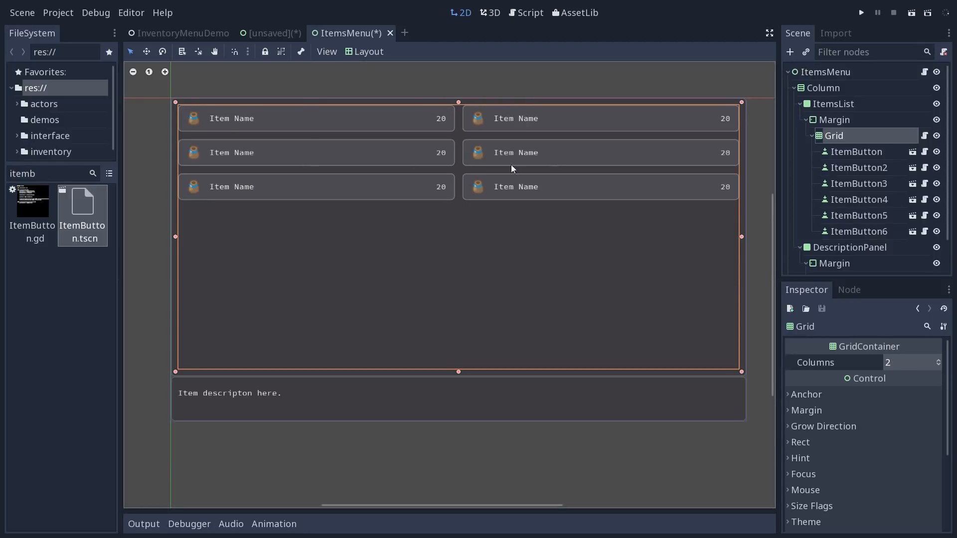
mouse_move(653, 168)
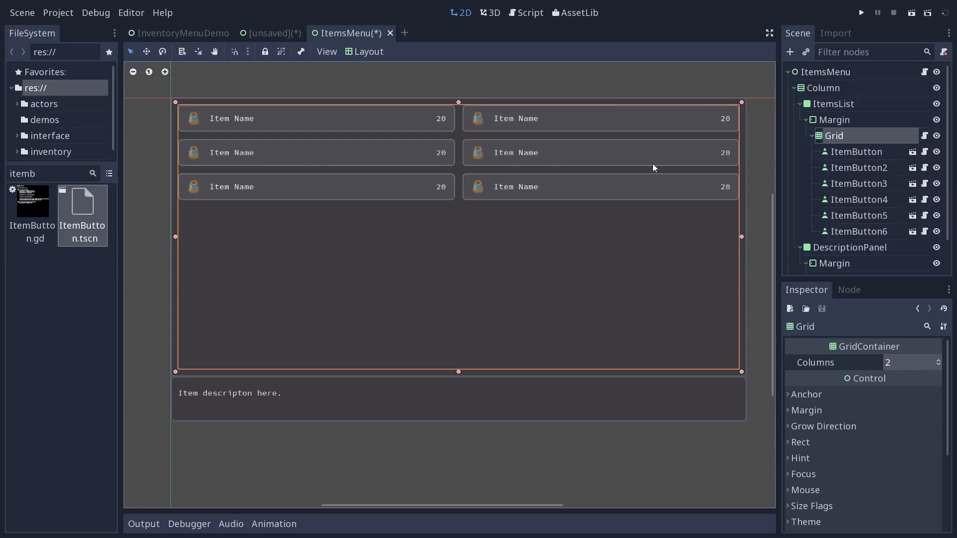
mouse_move(914, 137)
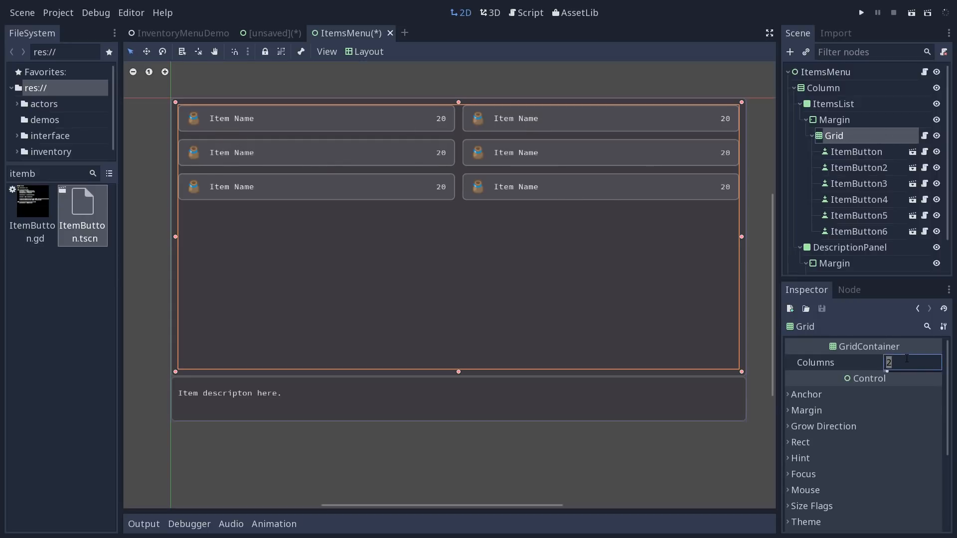
text(4)
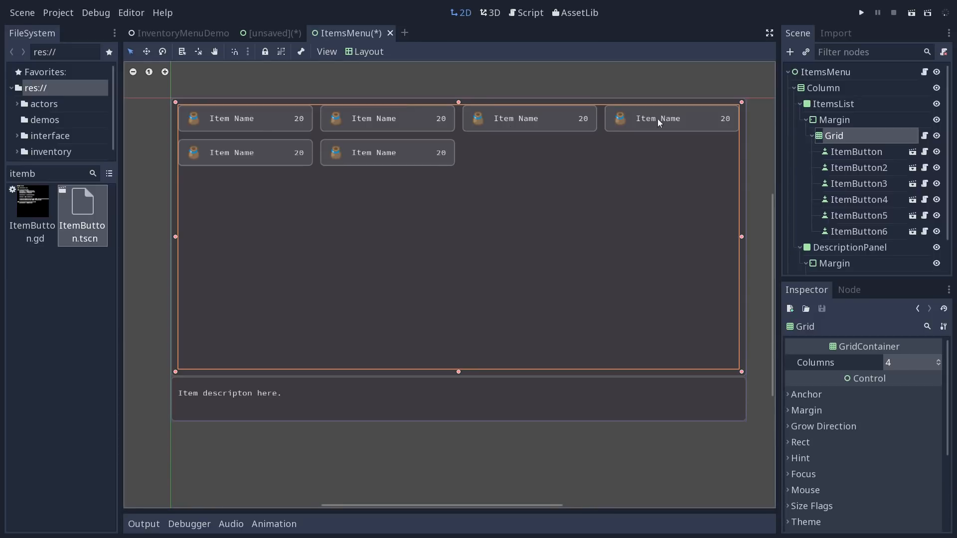
click(855, 152)
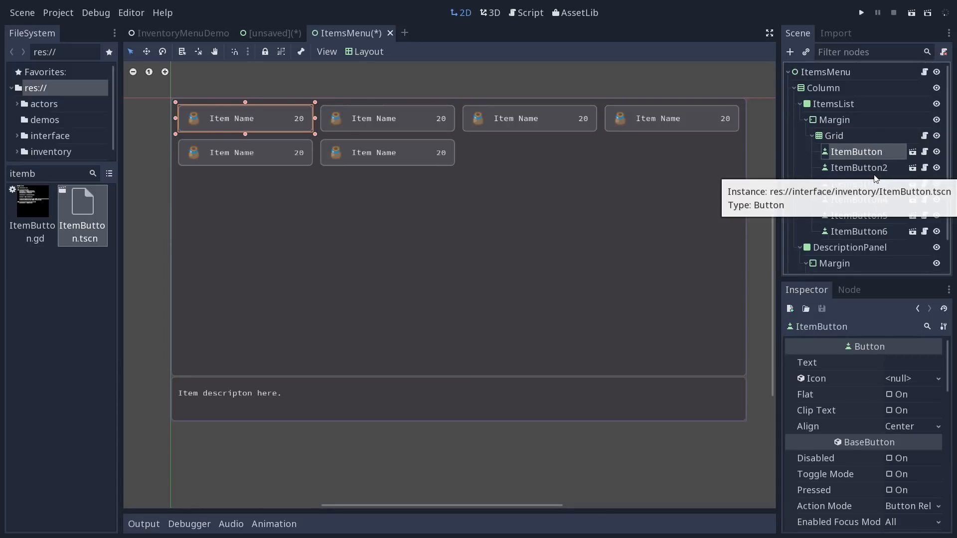
mouse_move(469, 171)
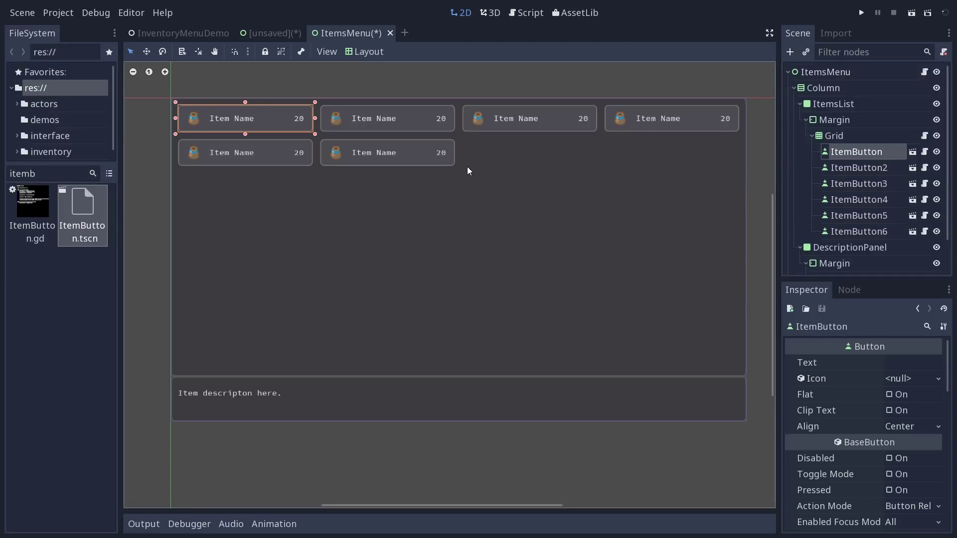
mouse_move(82, 200)
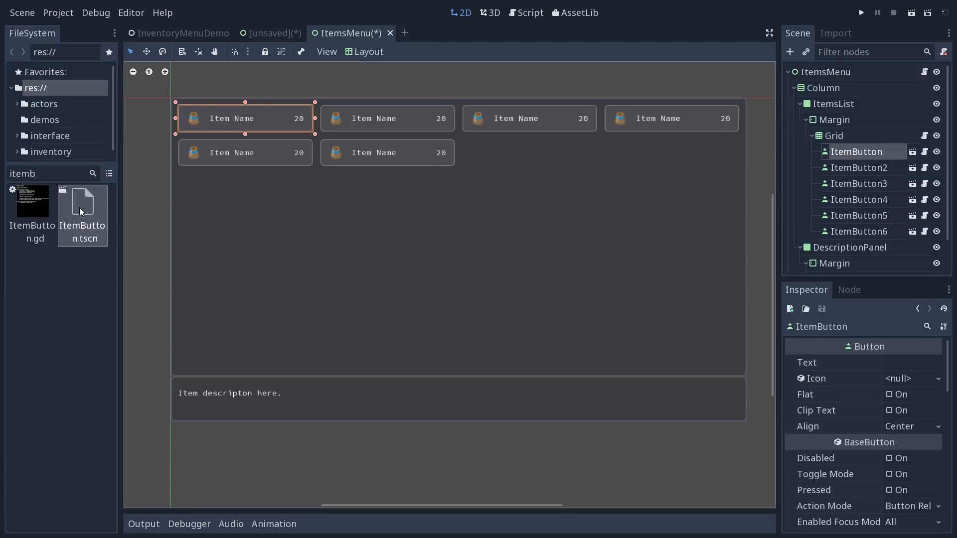
Peek at the ItemButton scene, then set Grid Columns back to 2 and inspect its 16 separation constants
double_click(82, 202)
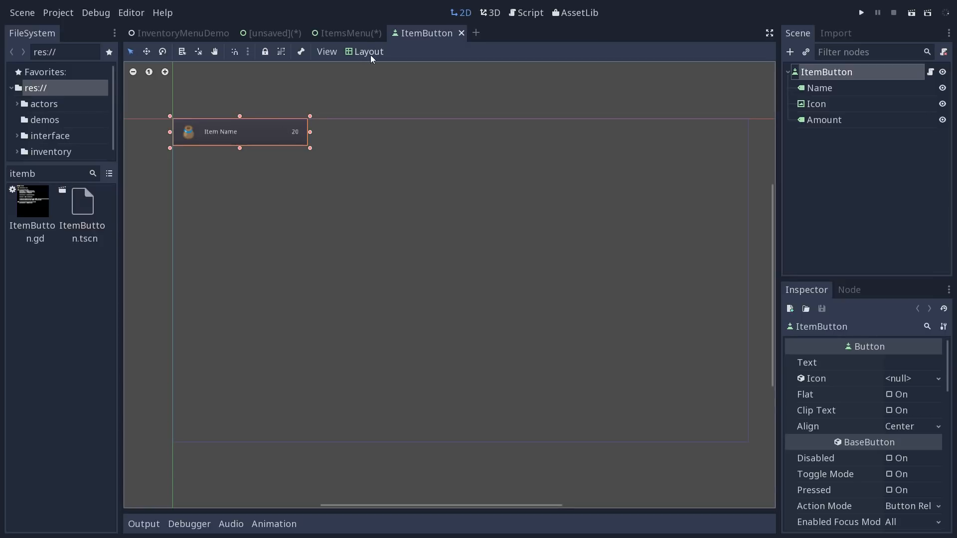
mouse_move(171, 148)
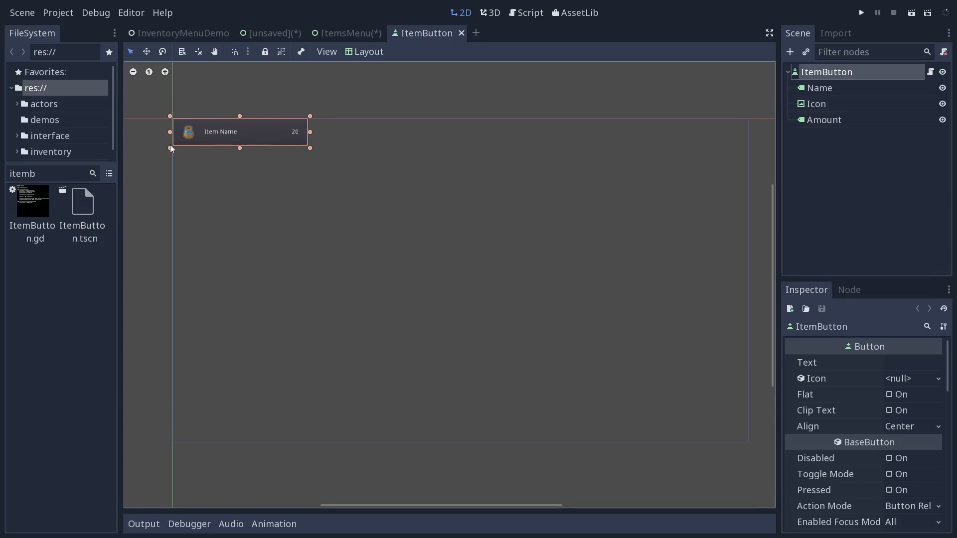
click(345, 32)
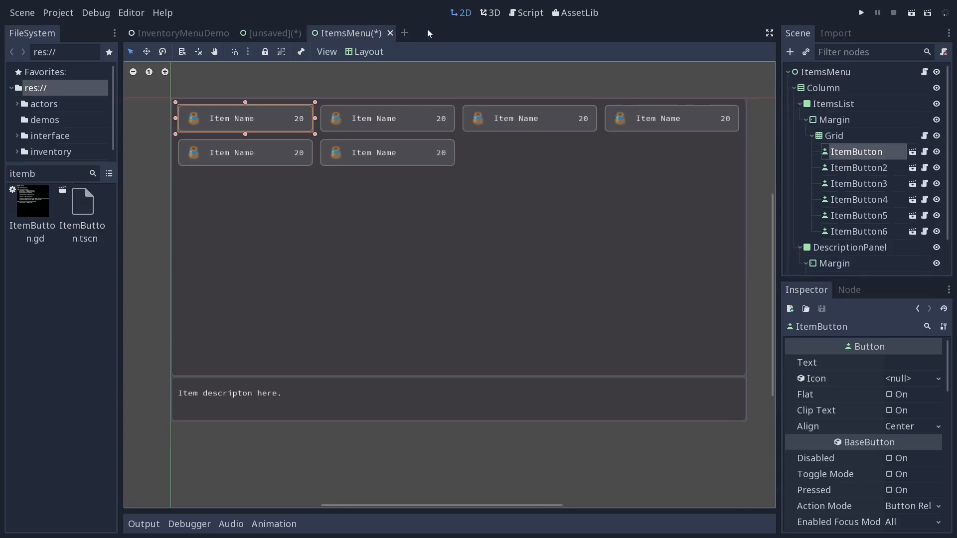
click(833, 135)
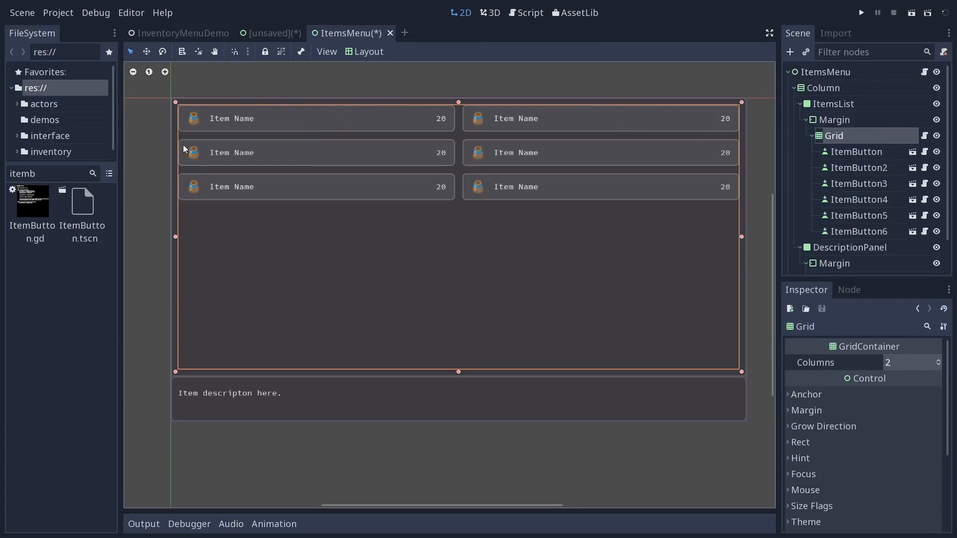
mouse_move(461, 127)
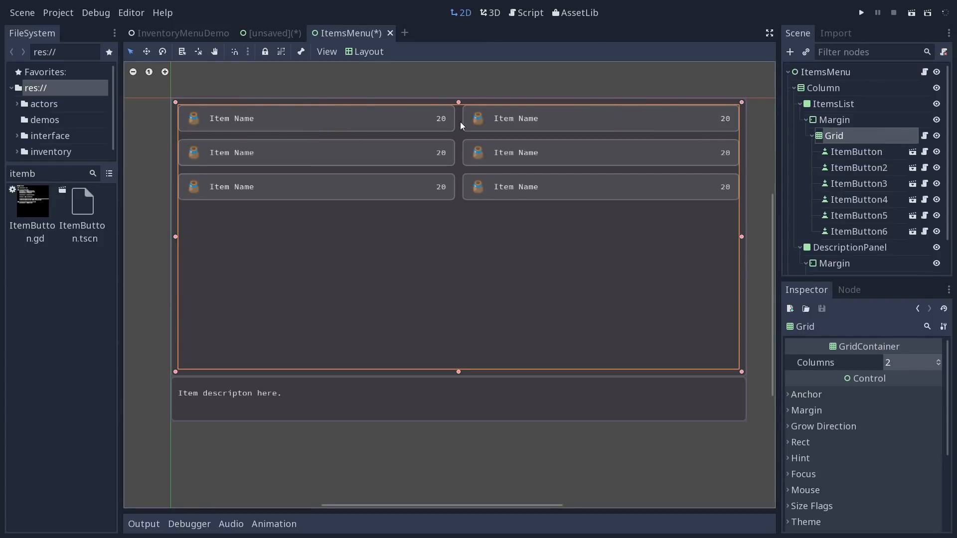
mouse_move(492, 143)
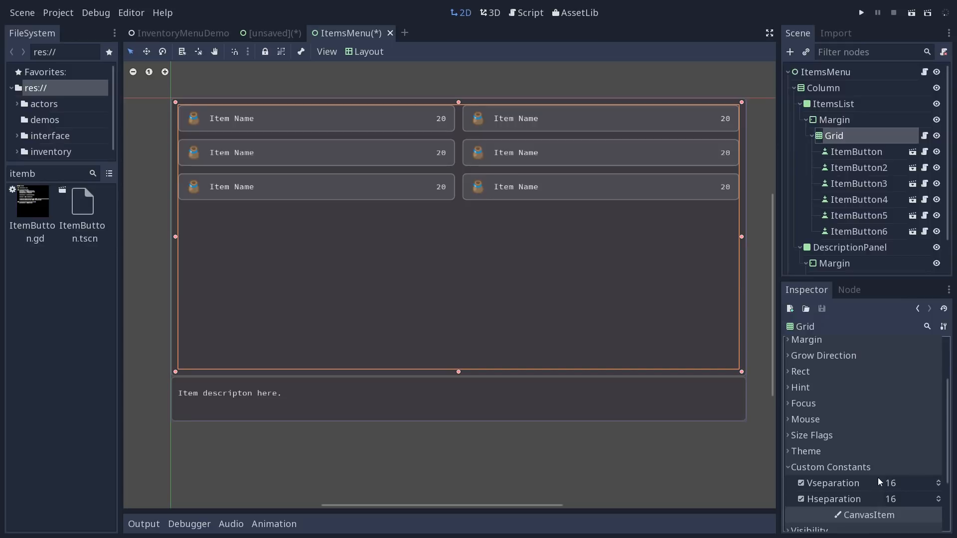
mouse_move(853, 533)
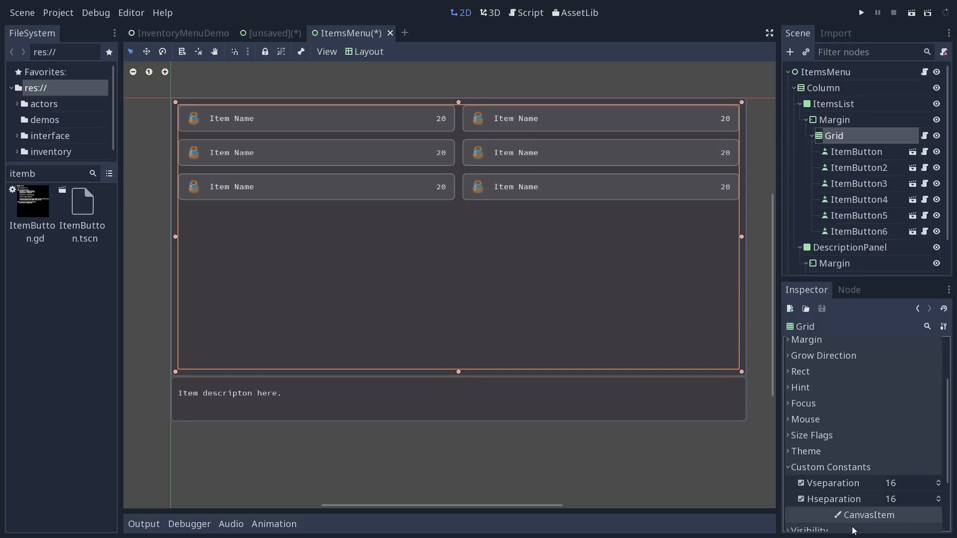
mouse_move(852, 486)
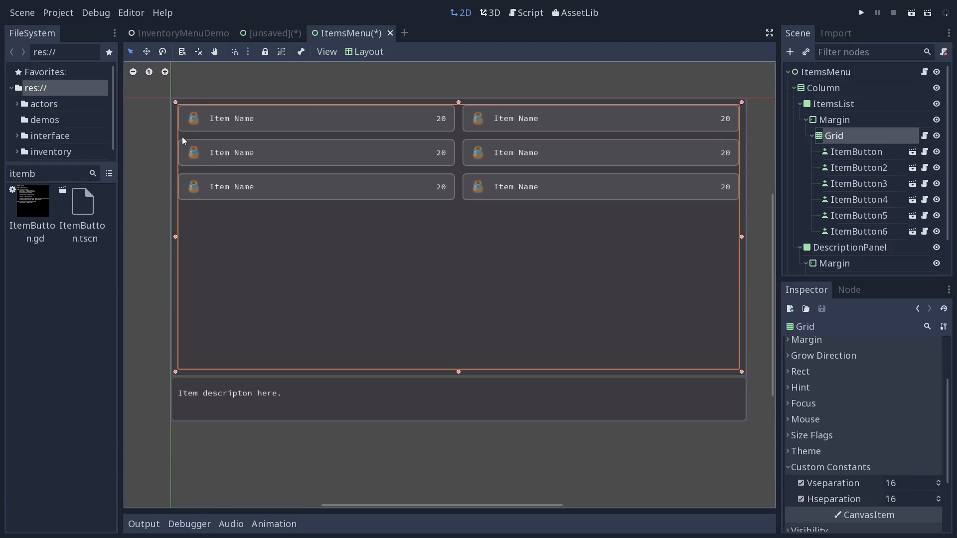
mouse_move(567, 139)
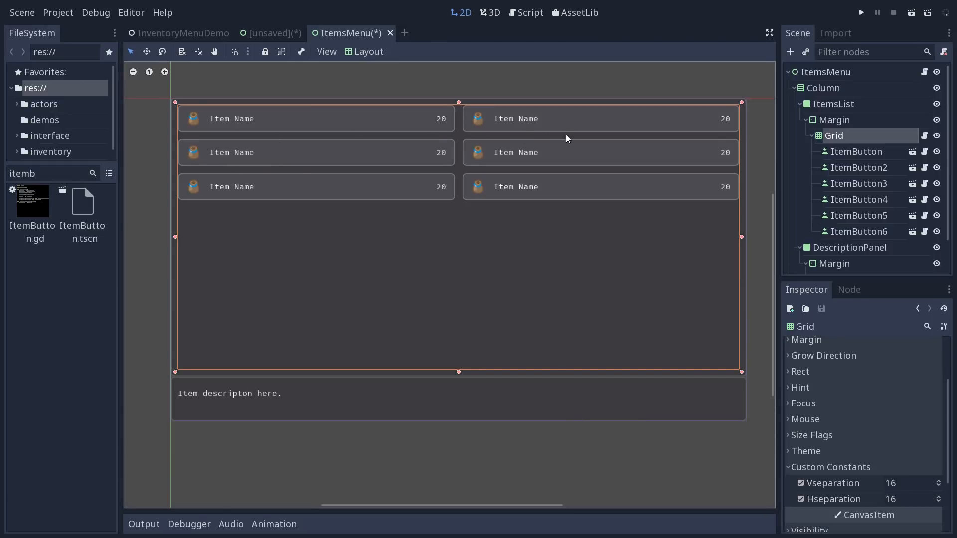
mouse_move(465, 131)
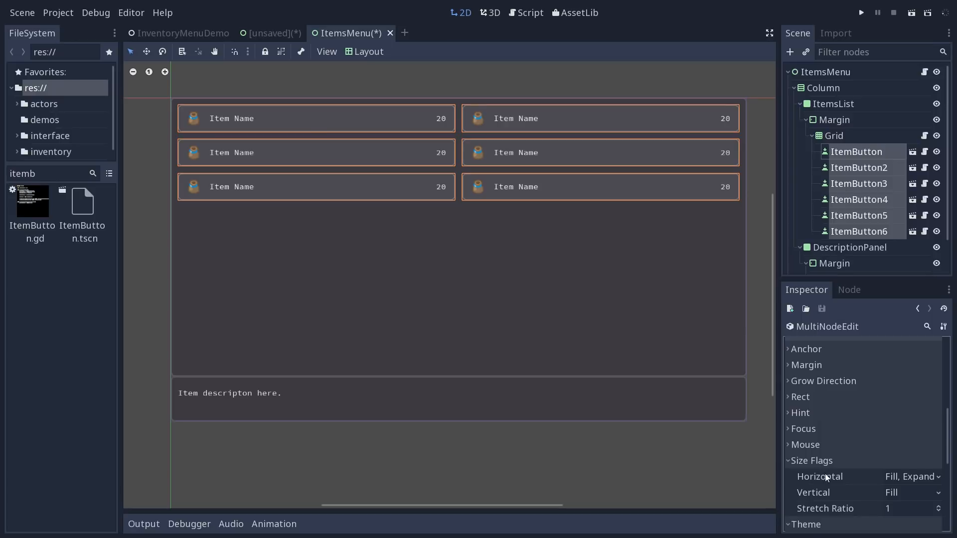
Give ItemButton5 Fill, Expand horizontal size flags and set Grid Columns to 3, stretching the middle column
click(909, 477)
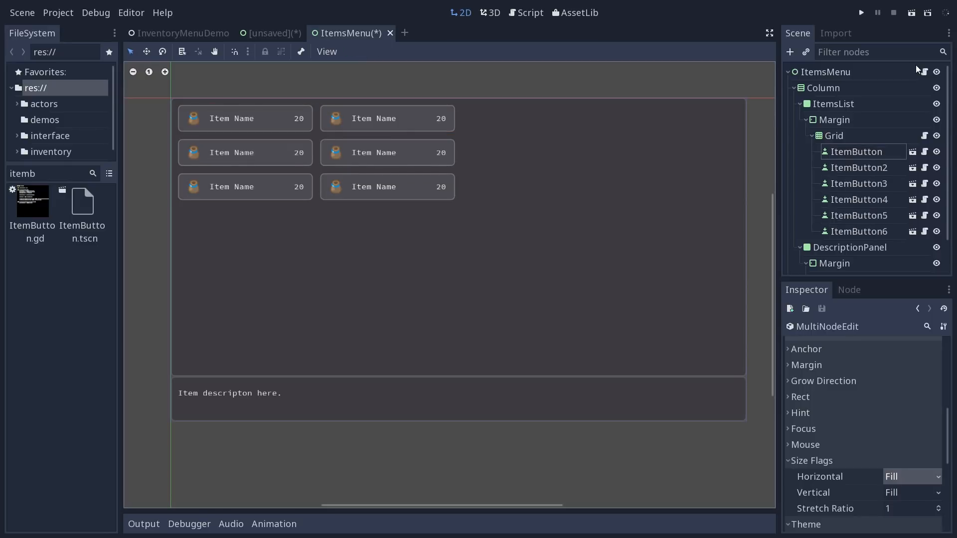
mouse_move(953, 103)
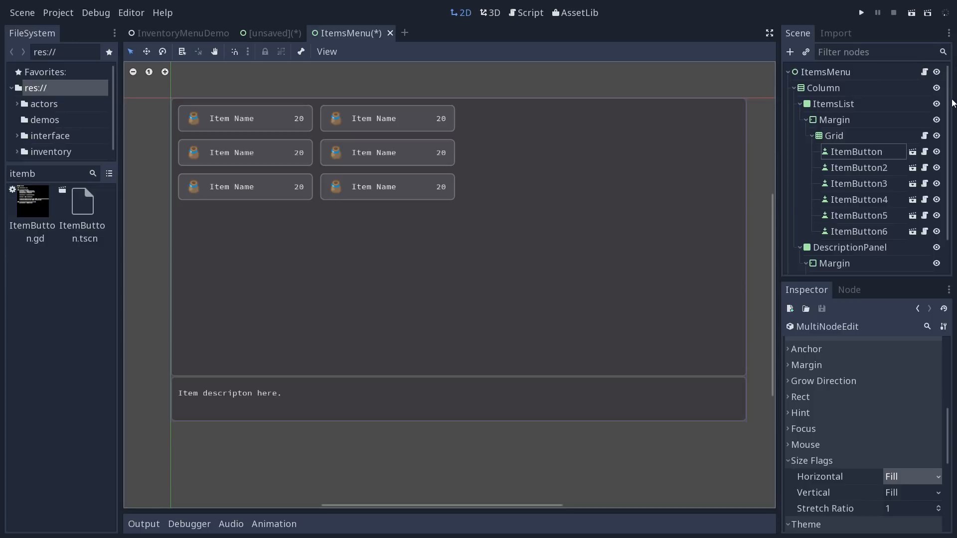
click(858, 231)
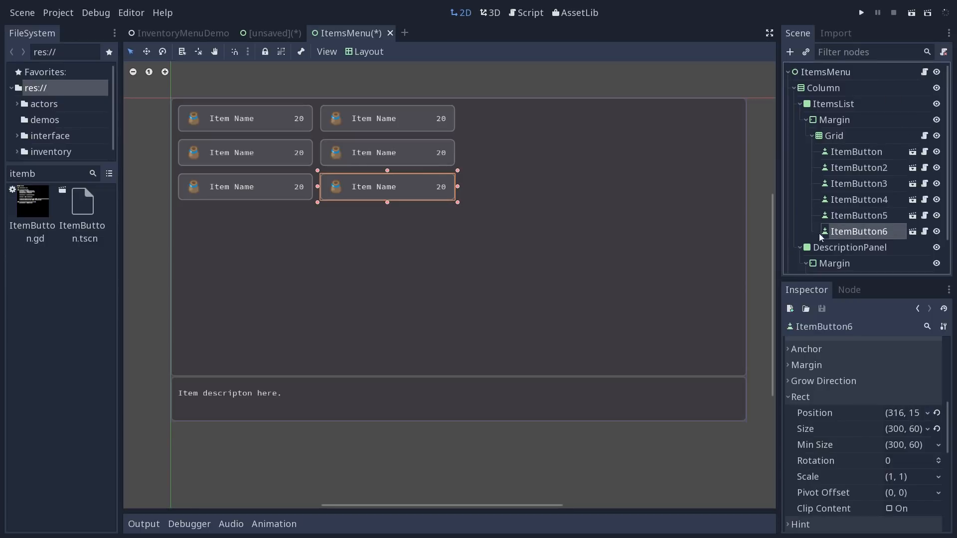
click(858, 215)
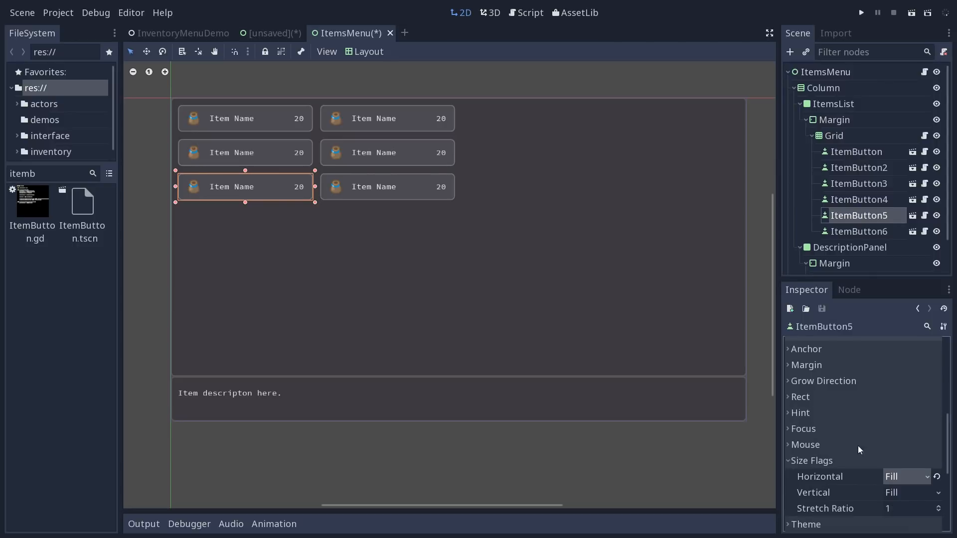
click(903, 477)
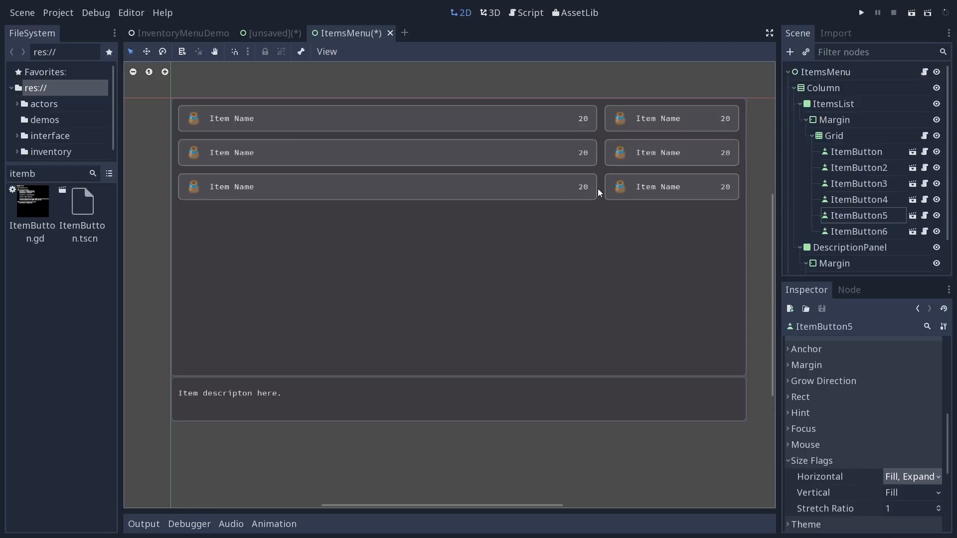
click(672, 187)
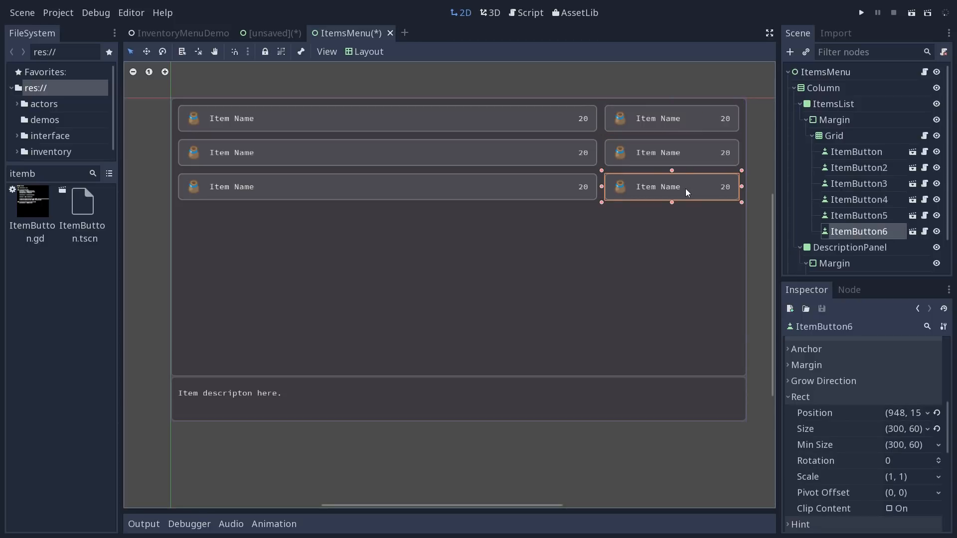
click(859, 168)
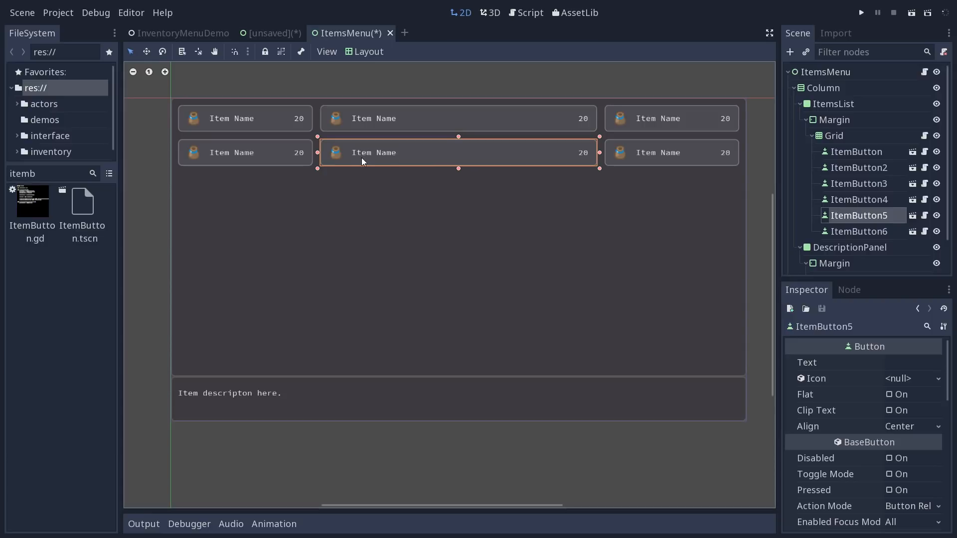
mouse_move(412, 153)
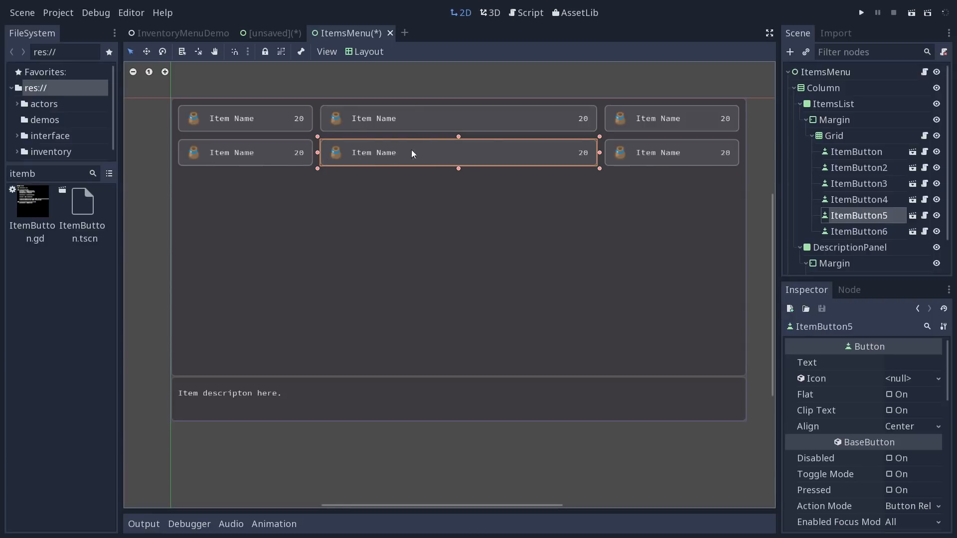
mouse_move(224, 163)
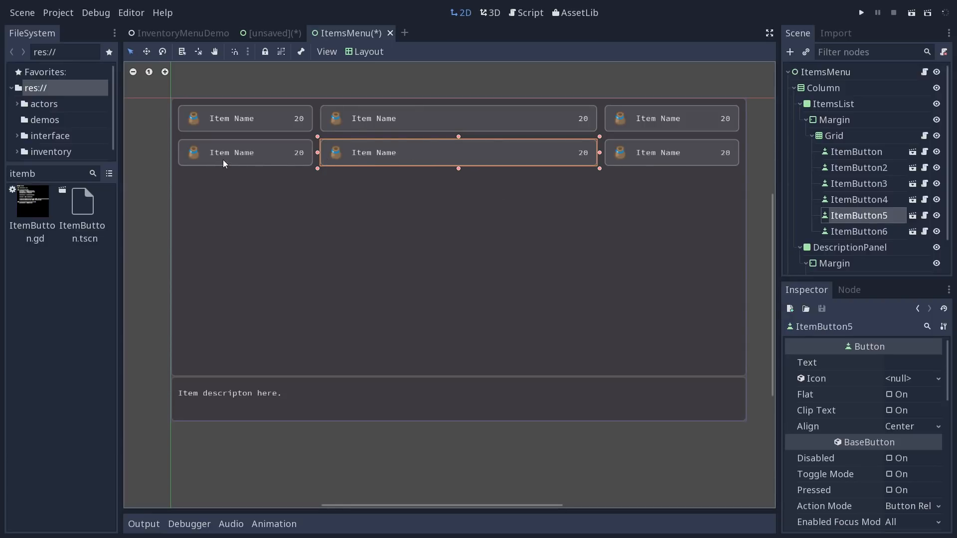
click(660, 152)
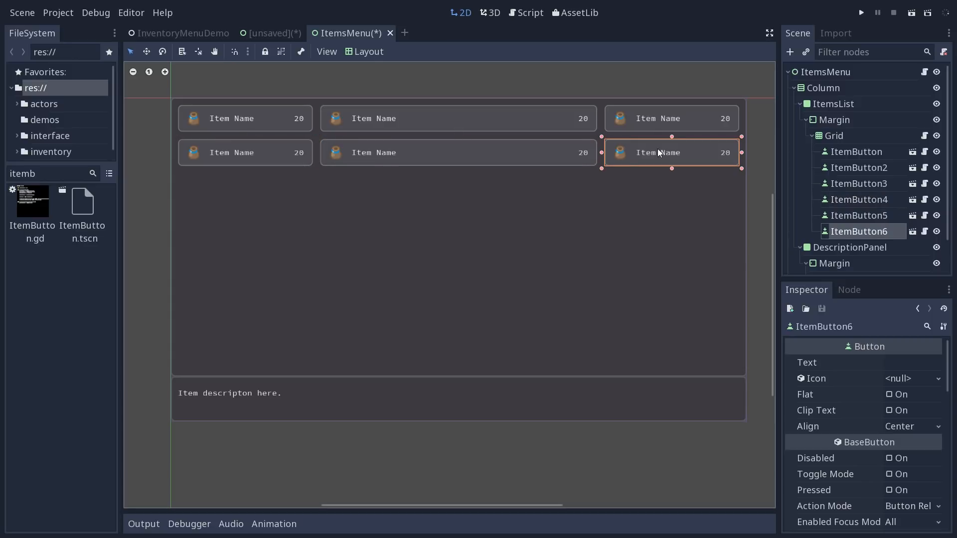
mouse_move(597, 102)
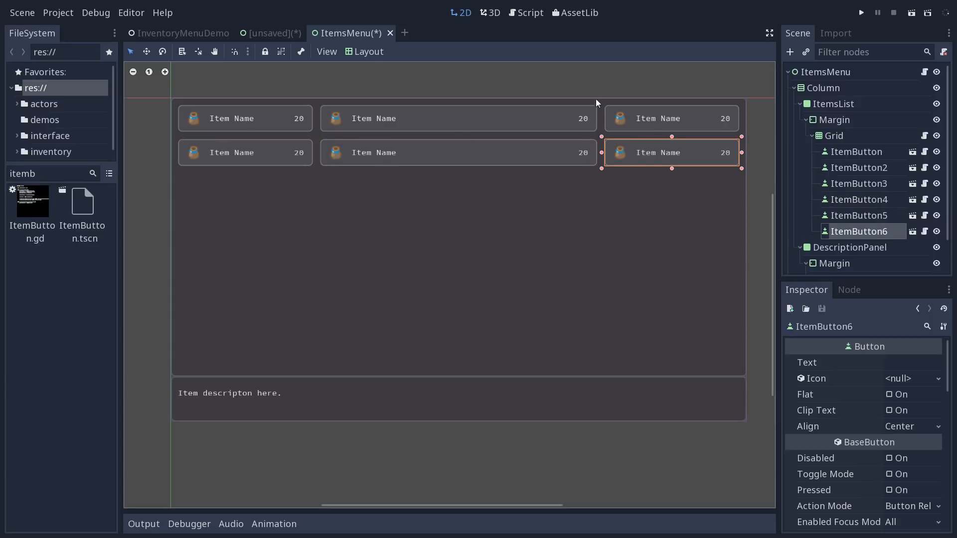
mouse_move(411, 88)
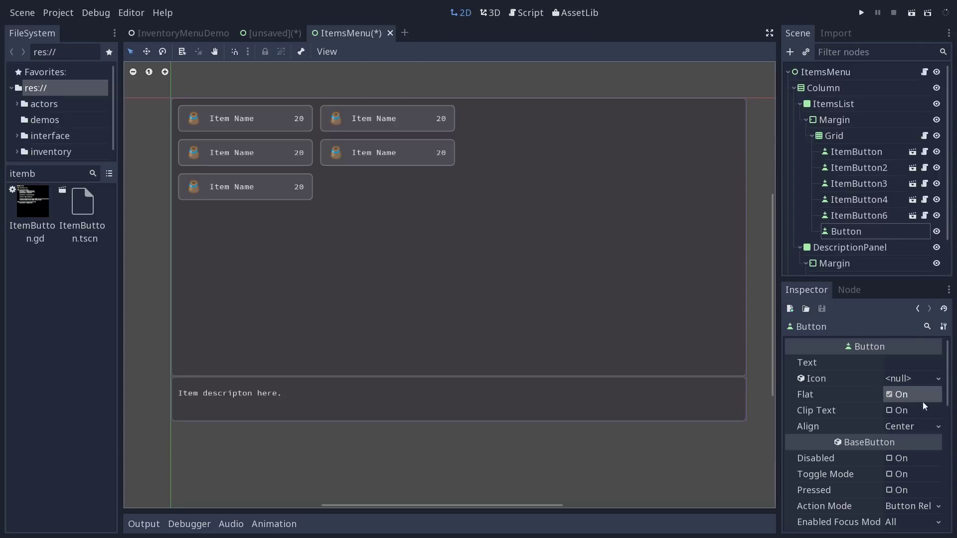
mouse_move(852, 231)
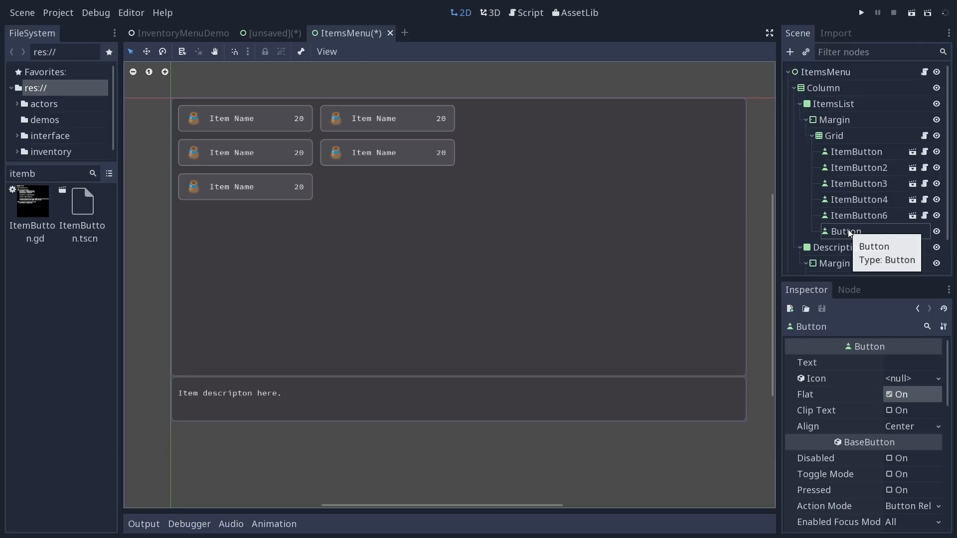
Add a flat, disabled Button, hide ItemButton2–6 and Button, and set ItemButton to Fill, Expand horizontally
click(845, 231)
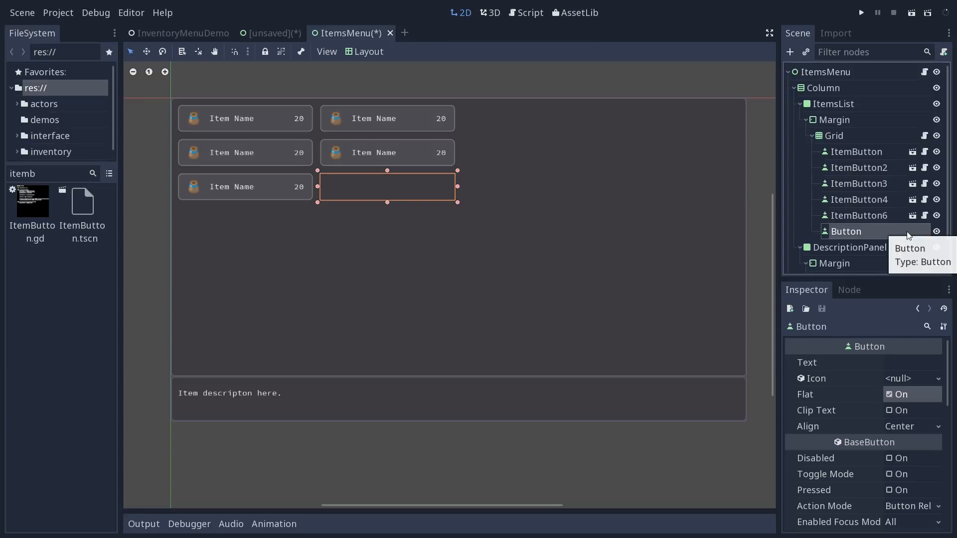
mouse_move(907, 435)
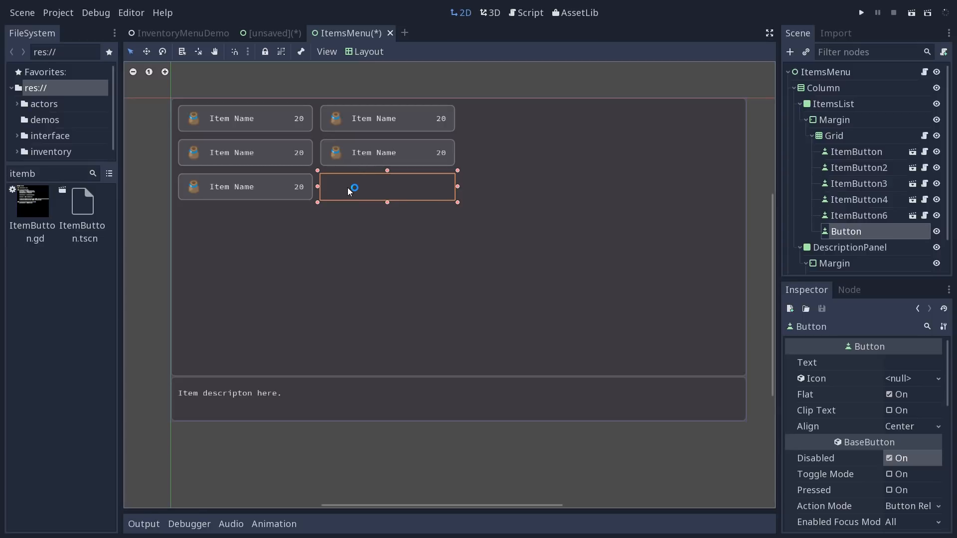
mouse_move(334, 187)
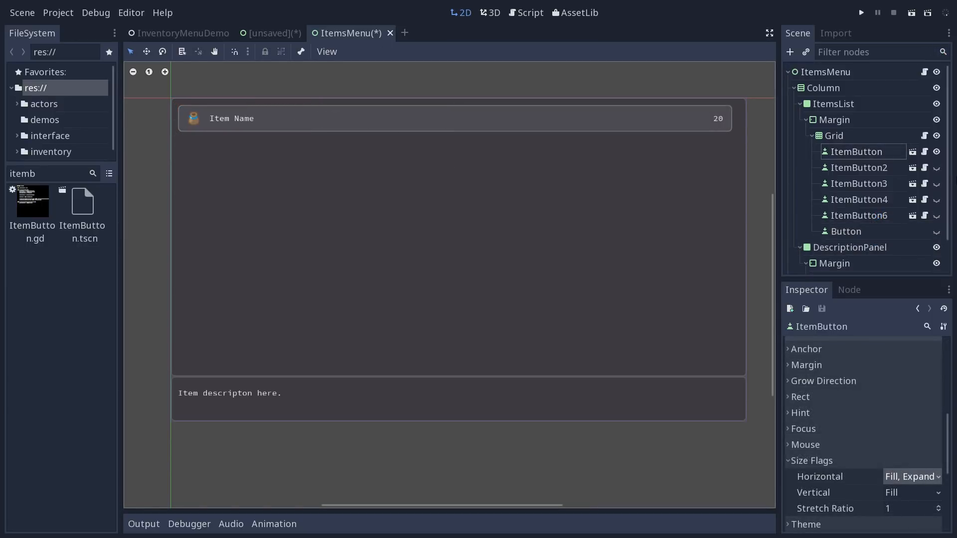
click(856, 151)
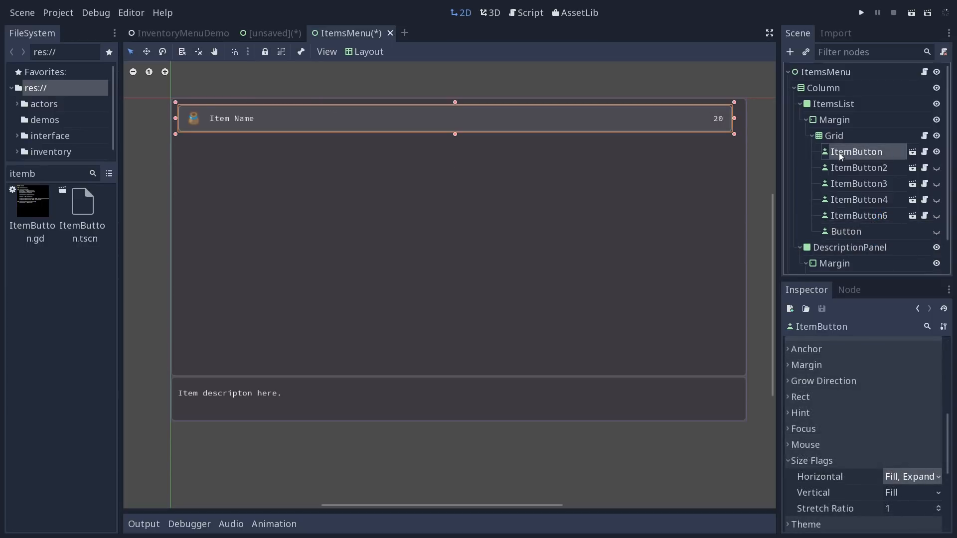
mouse_move(173, 115)
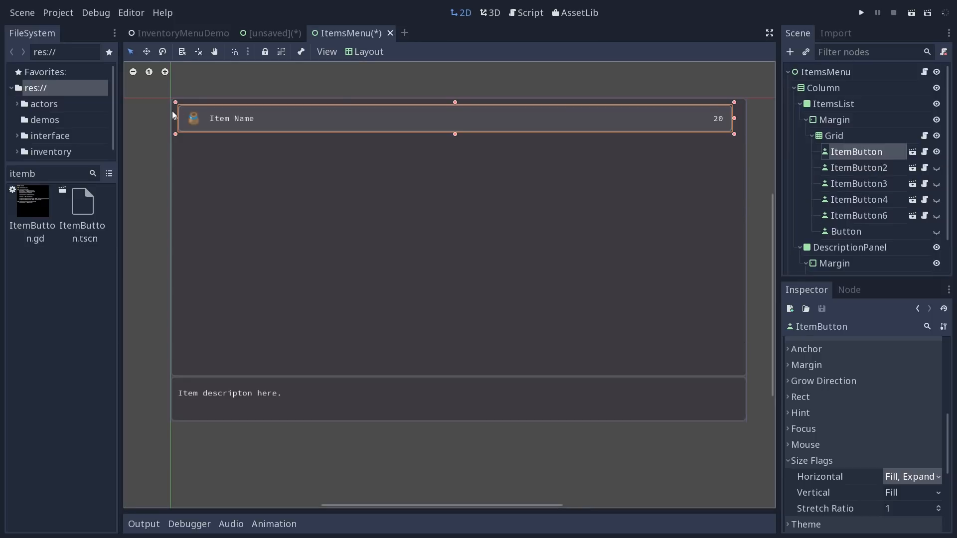
mouse_move(756, 137)
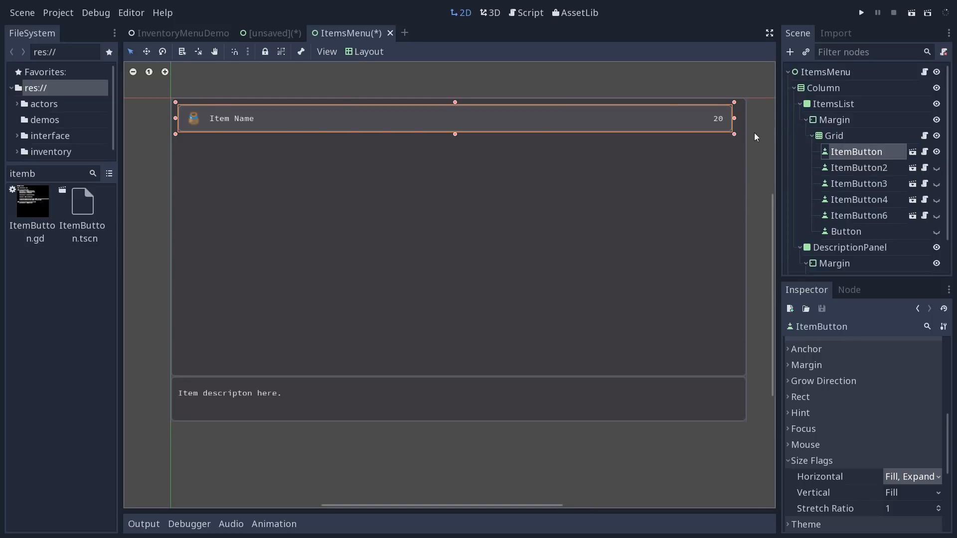
mouse_move(835, 120)
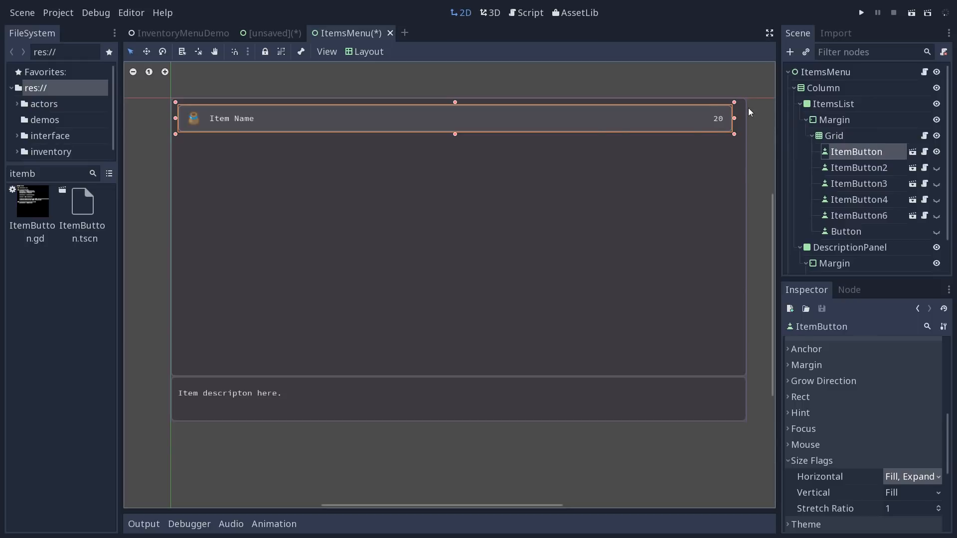
mouse_move(750, 124)
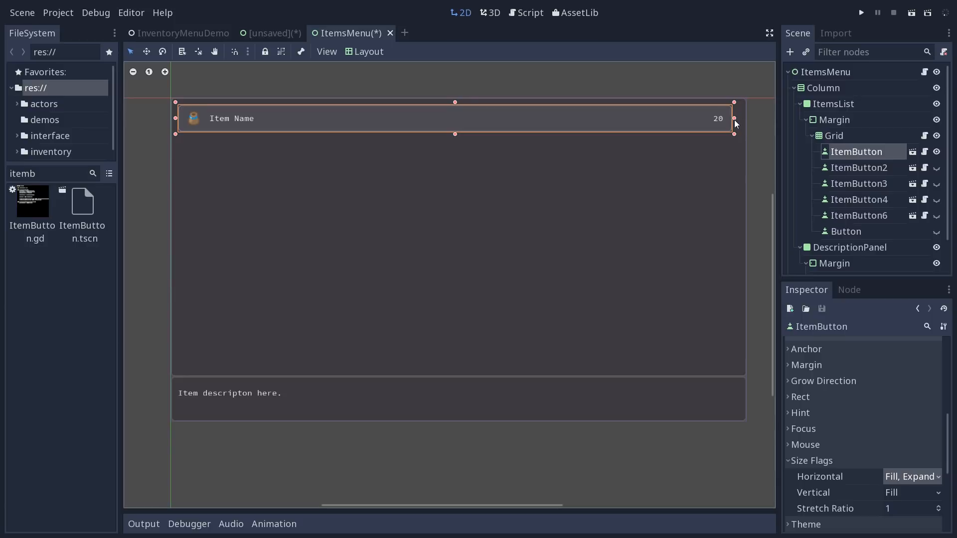
mouse_move(943, 239)
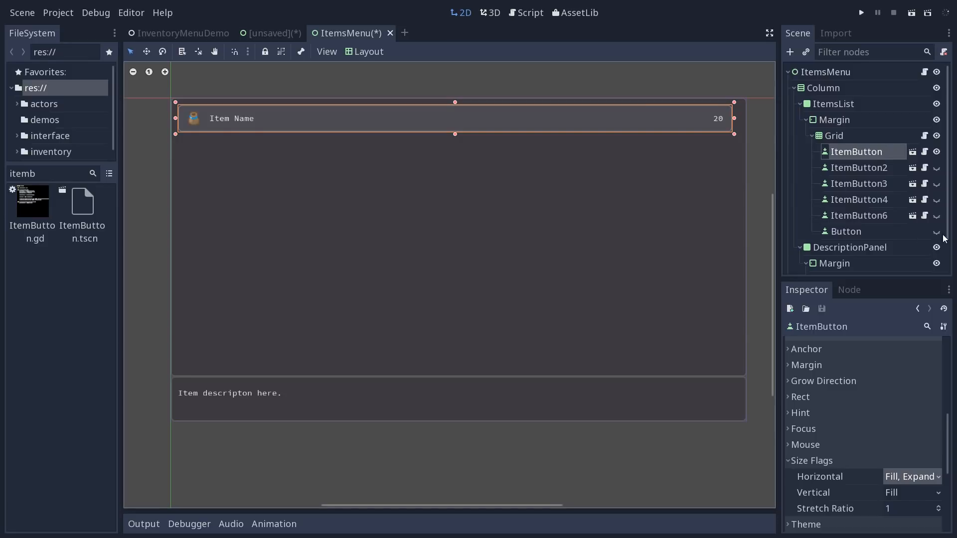
Tick Expand on the placeholder Button's horizontal size flags, then select DummyButton in the finished ItemsMenu
click(846, 231)
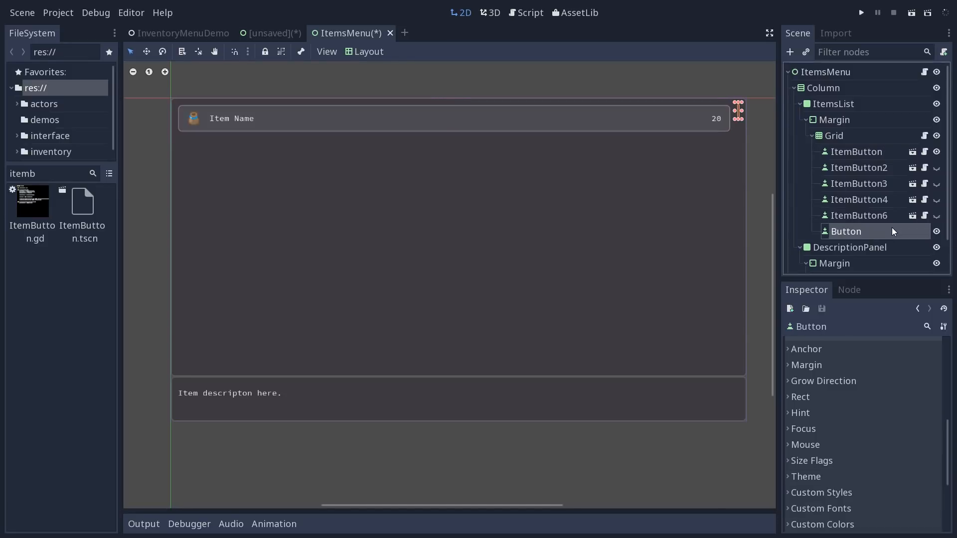
click(811, 460)
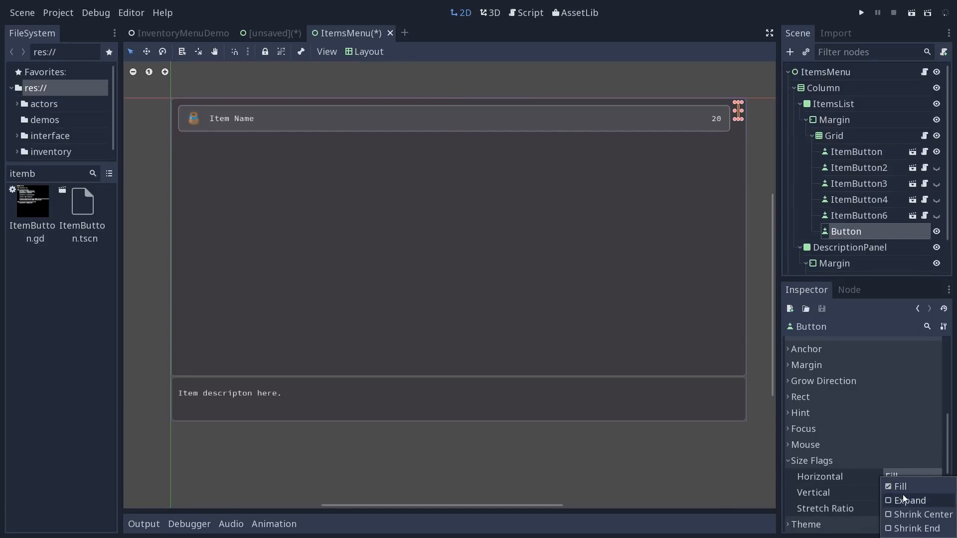
click(910, 501)
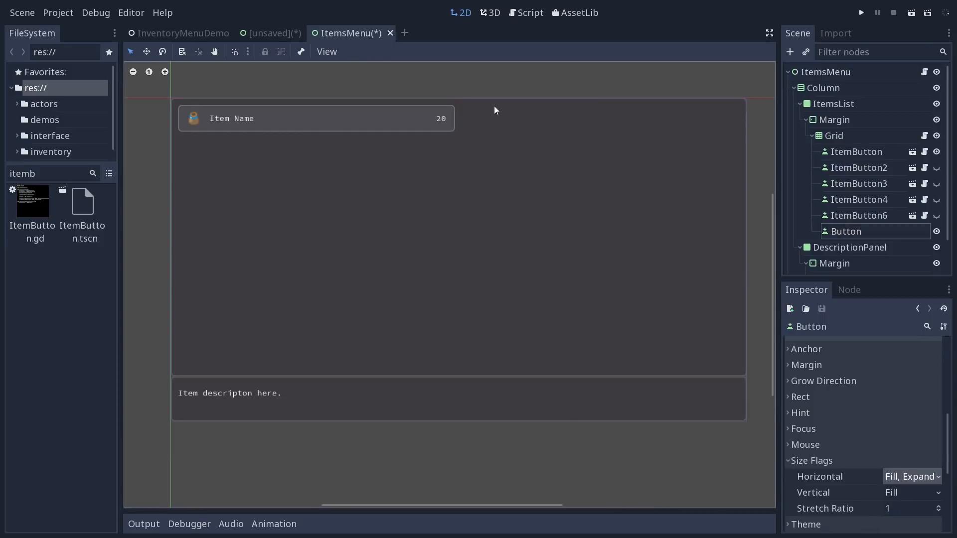
mouse_move(763, 173)
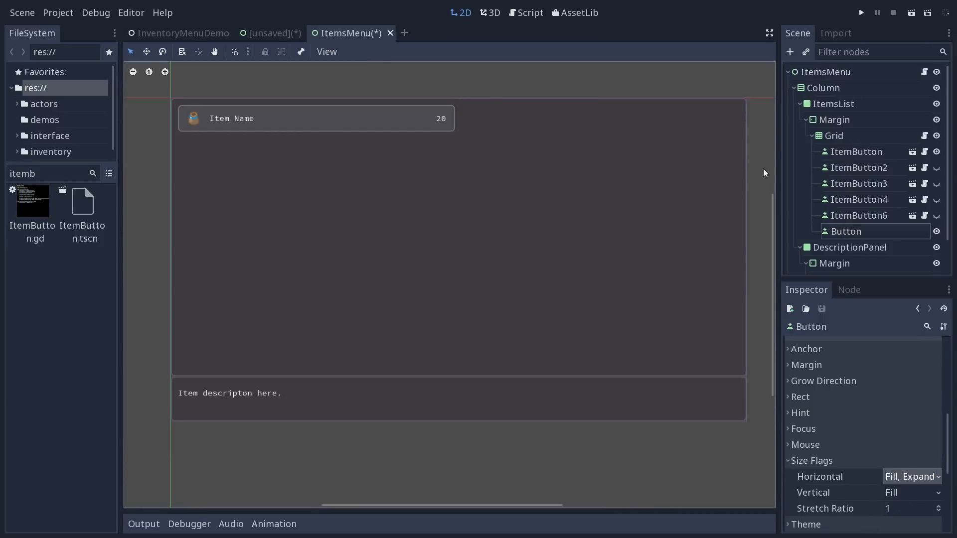
mouse_move(736, 273)
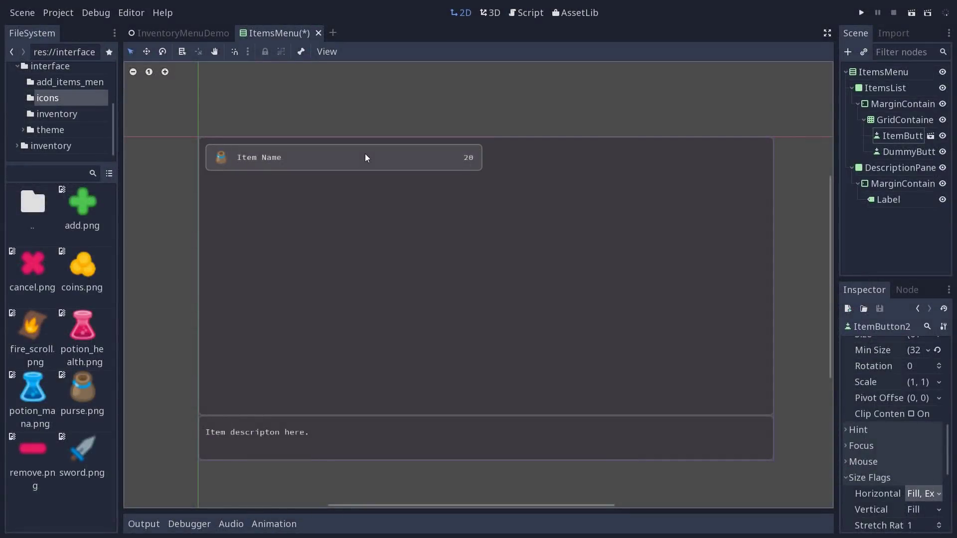
mouse_move(464, 170)
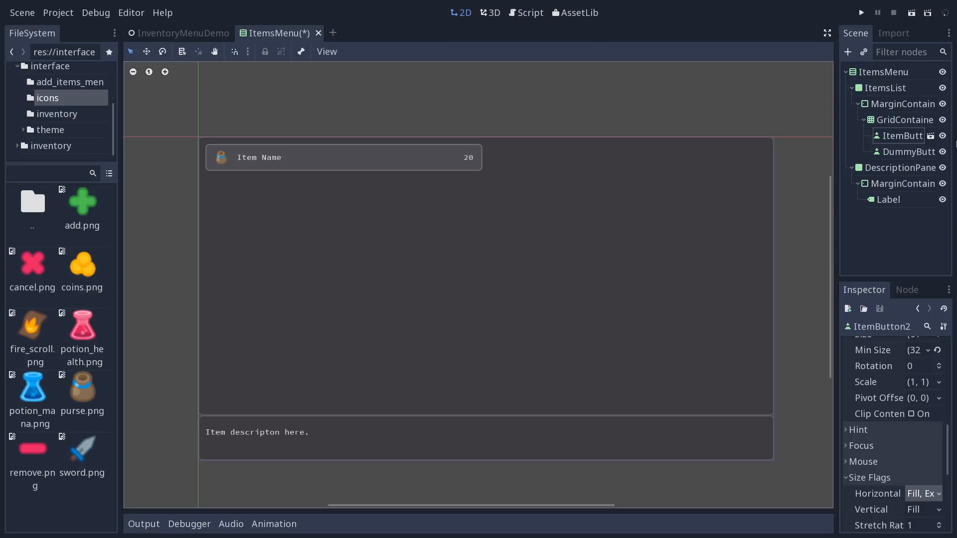
click(909, 151)
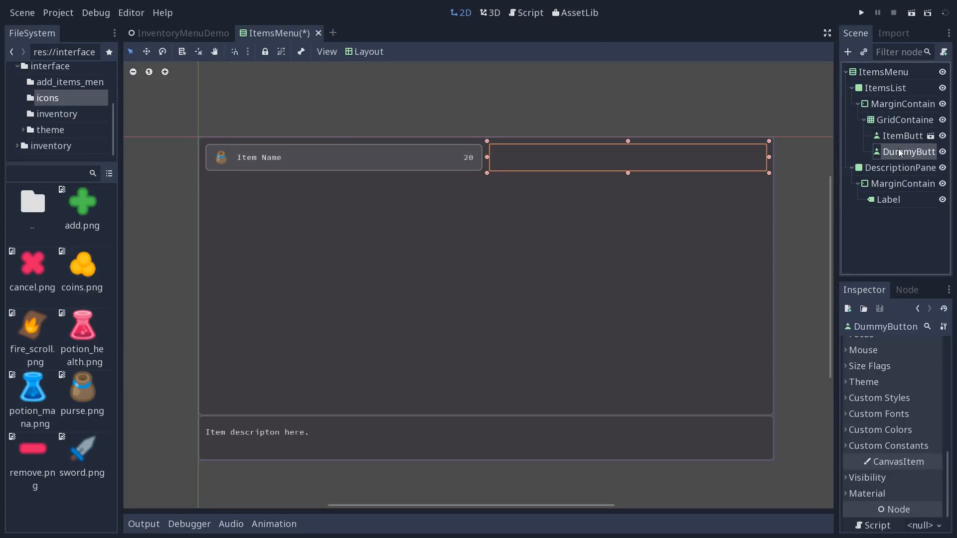
mouse_move(900, 151)
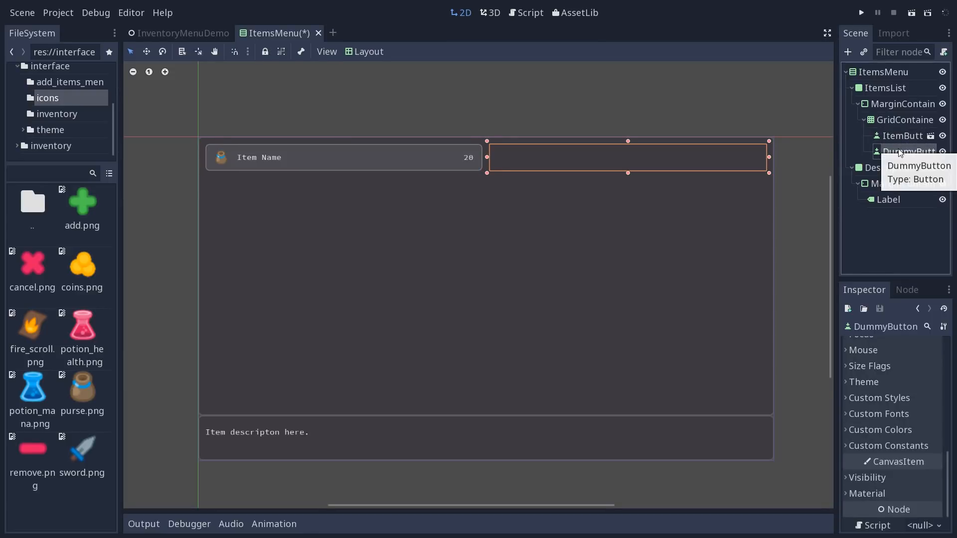
mouse_move(215, 169)
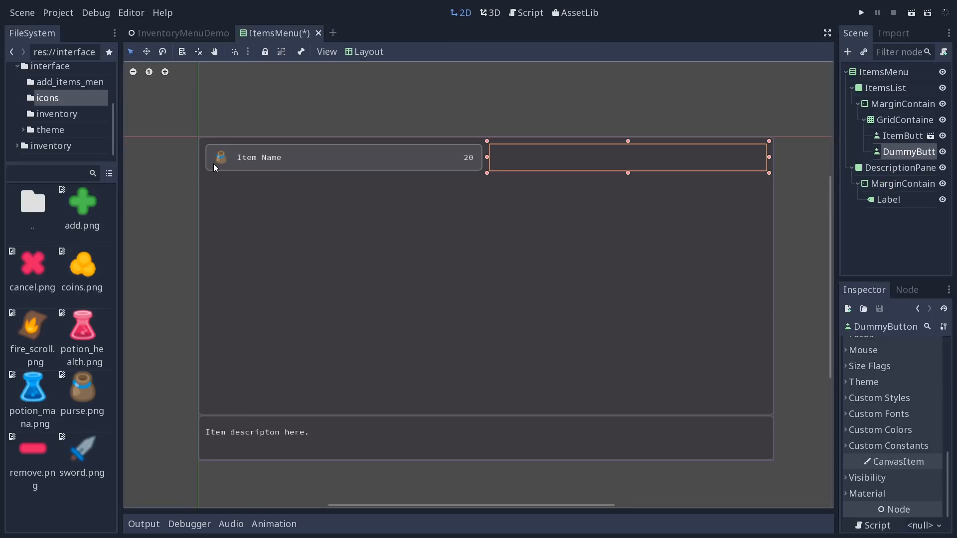
mouse_move(373, 166)
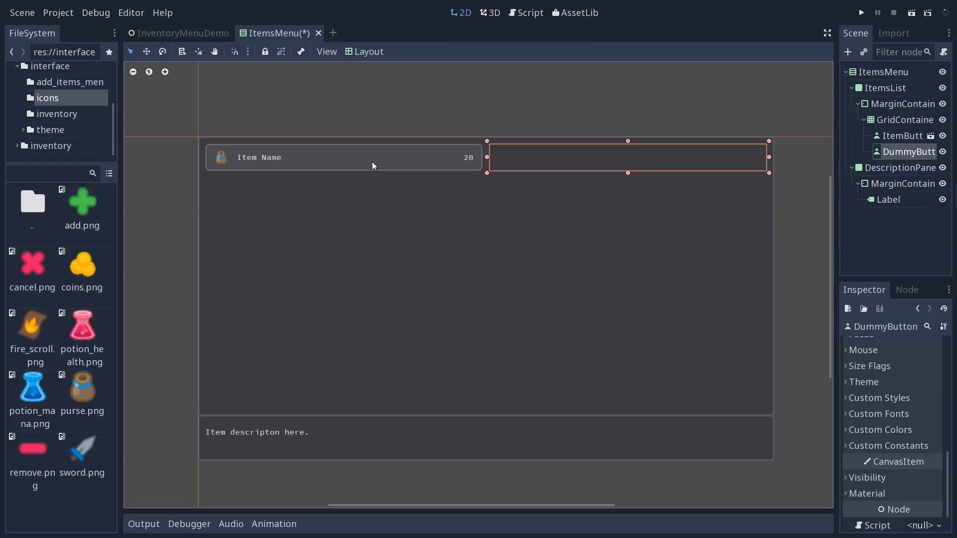
mouse_move(933, 136)
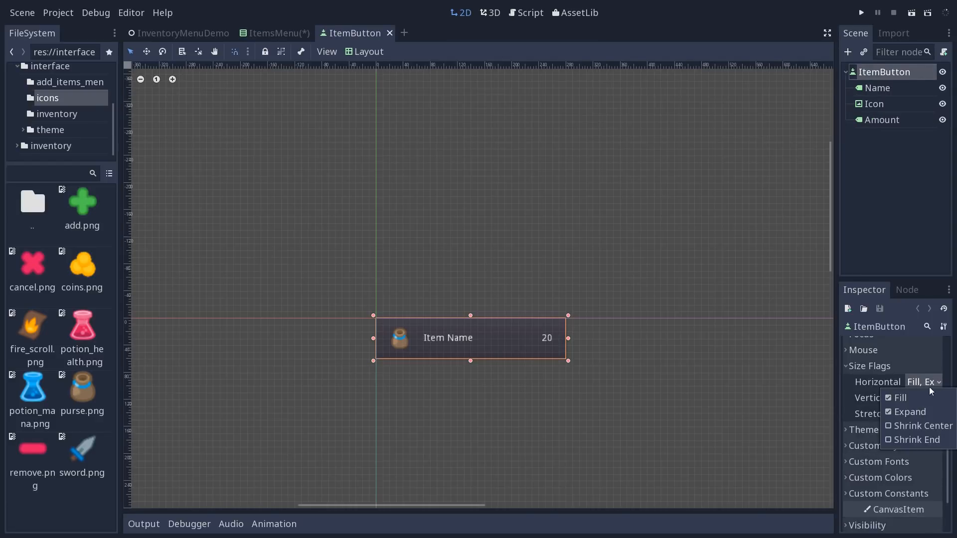
Untick Expand on the ItemButton root and set its Rect Min Size x to 300
click(891, 412)
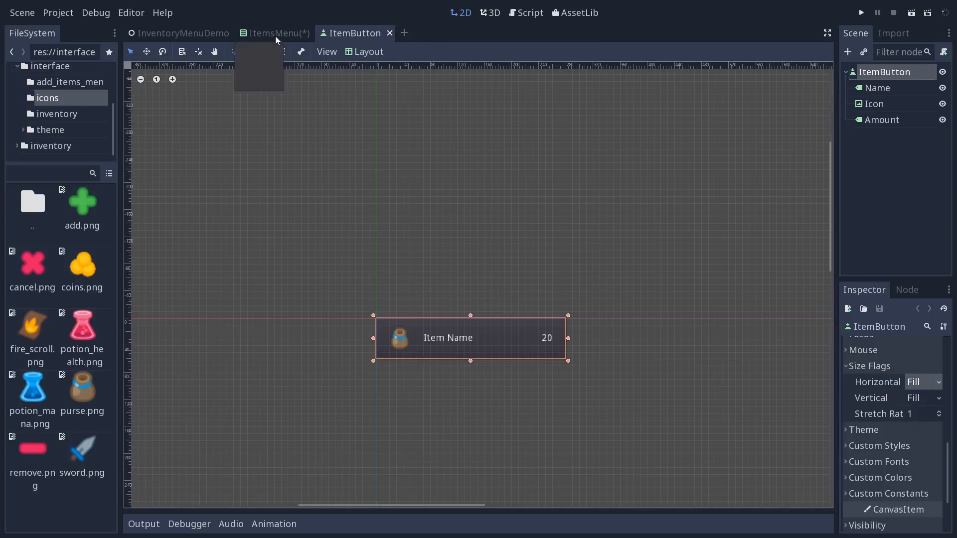
click(275, 33)
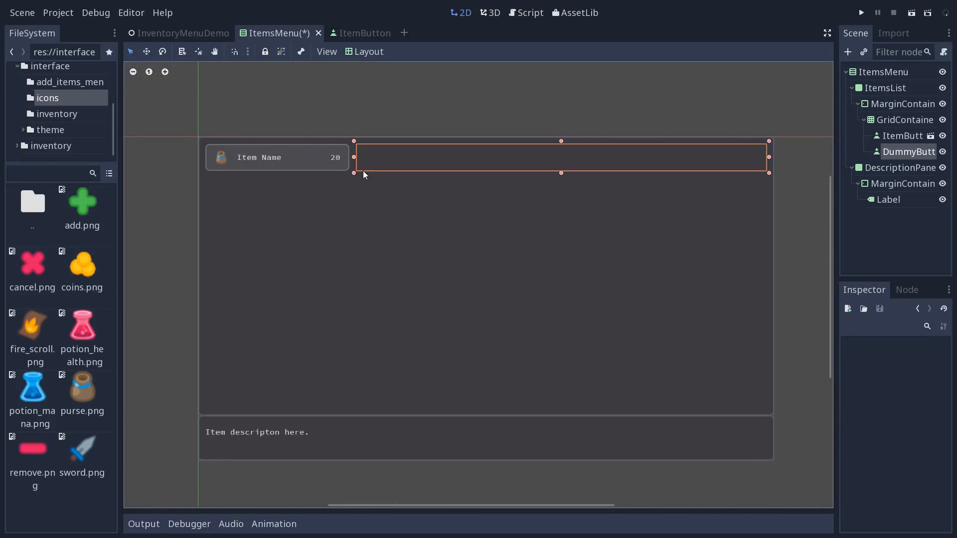
click(902, 136)
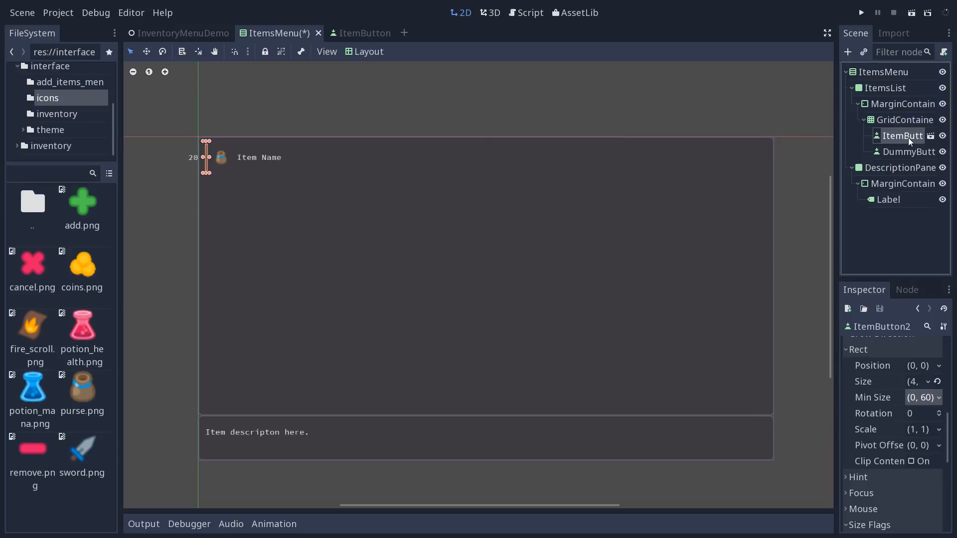
click(355, 32)
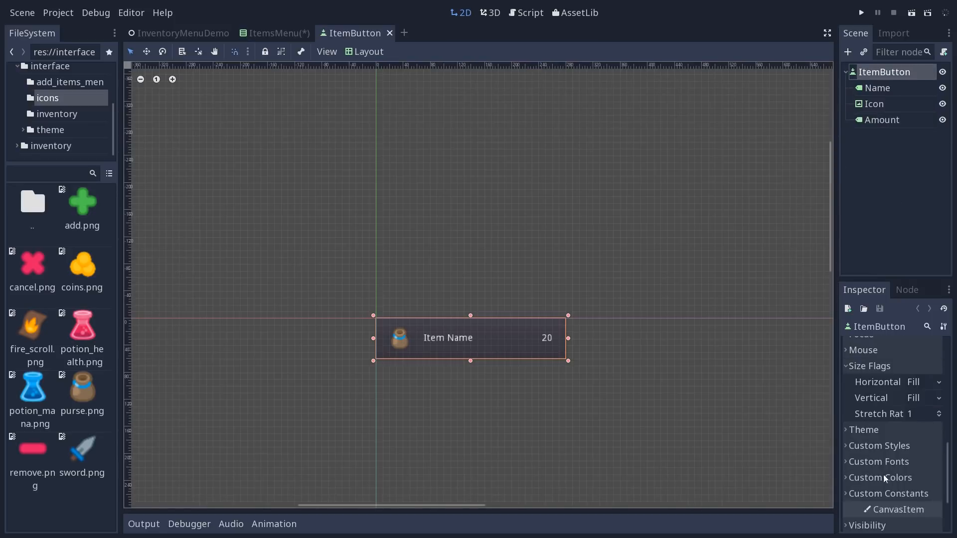
scroll(up, 3)
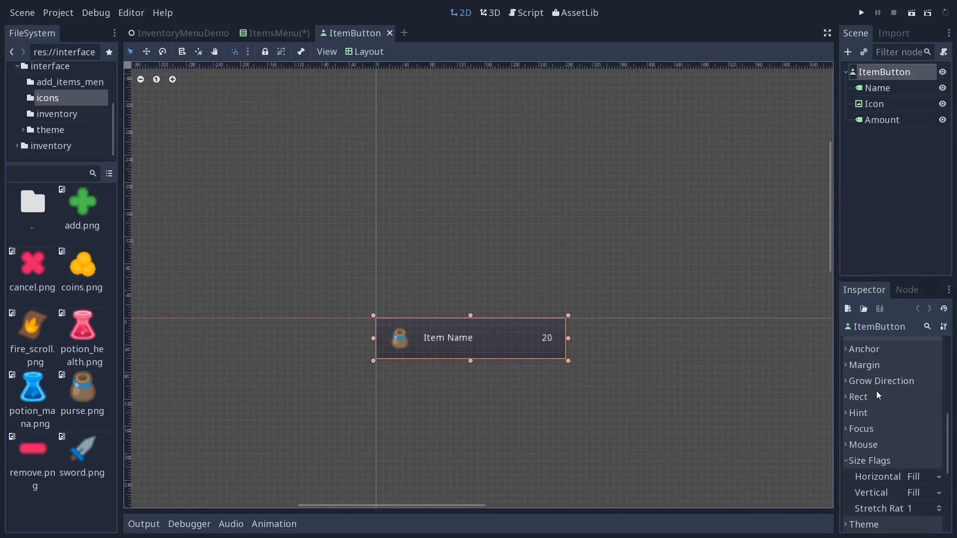
click(858, 397)
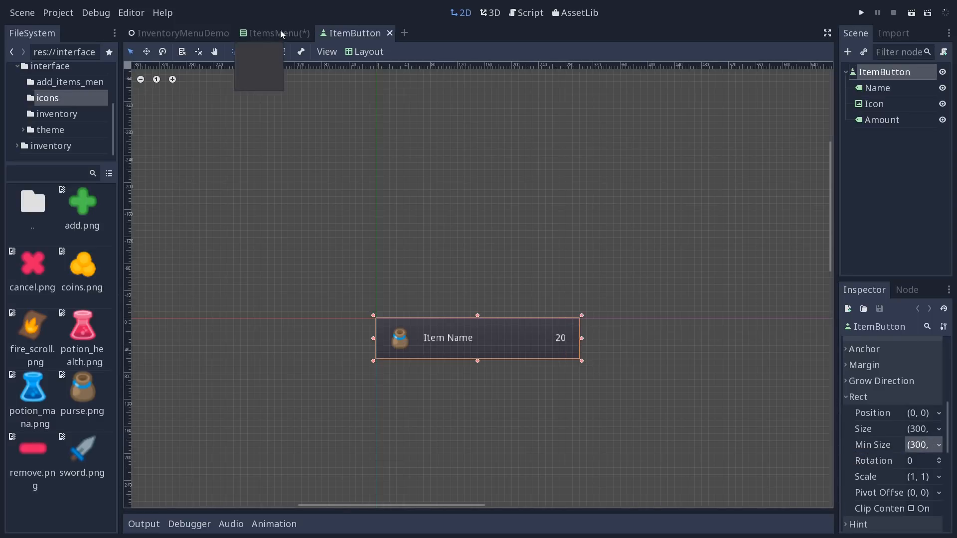
Back in ItemsMenu, give the first item button the Full Rect layout anchor preset
click(279, 33)
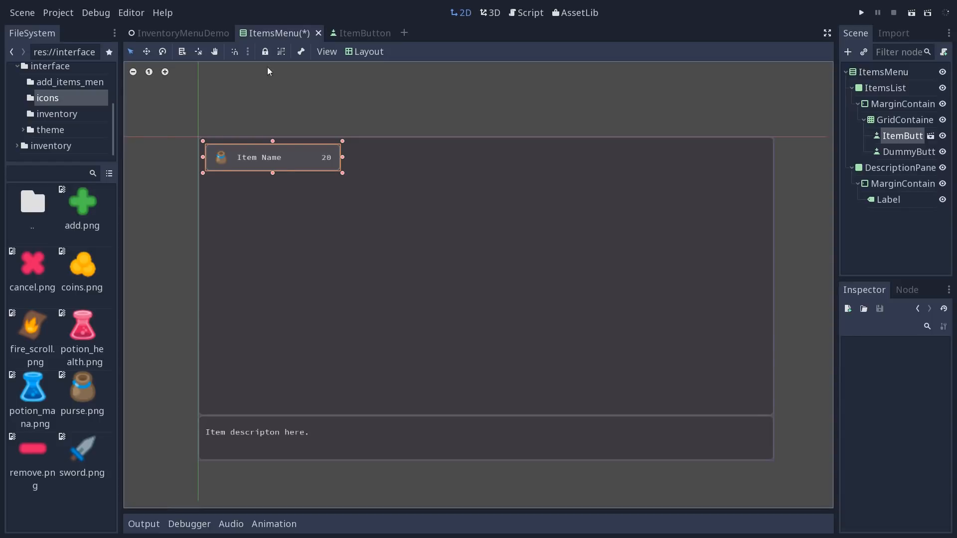
mouse_move(262, 185)
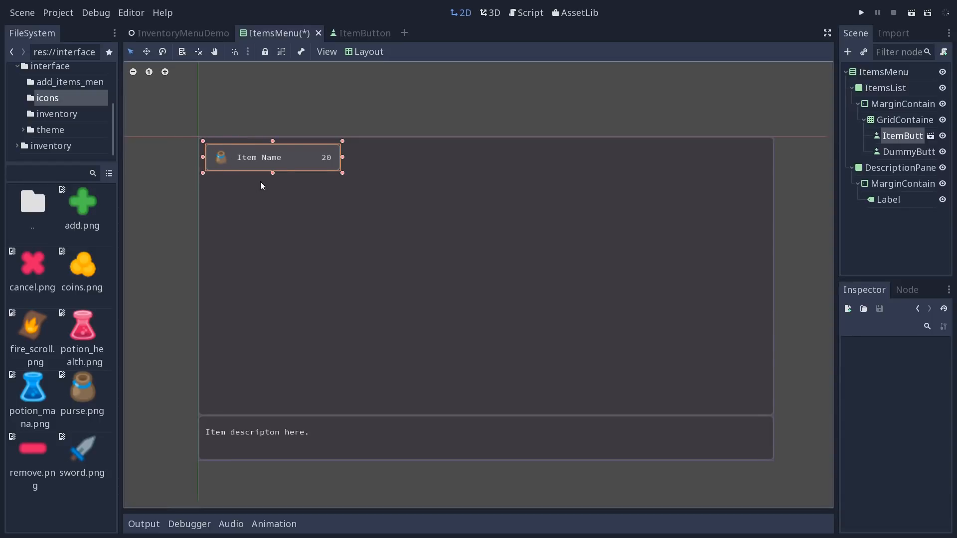
mouse_move(355, 174)
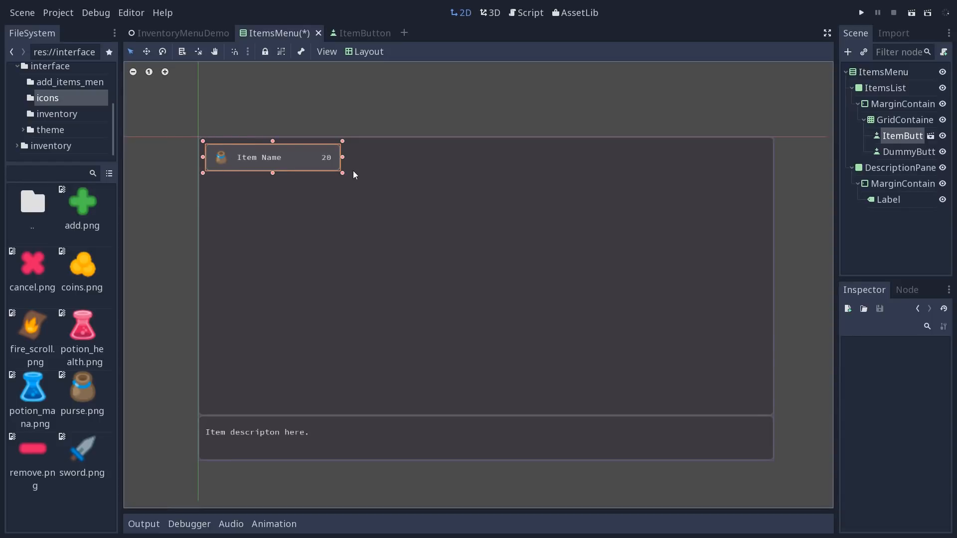
mouse_move(347, 197)
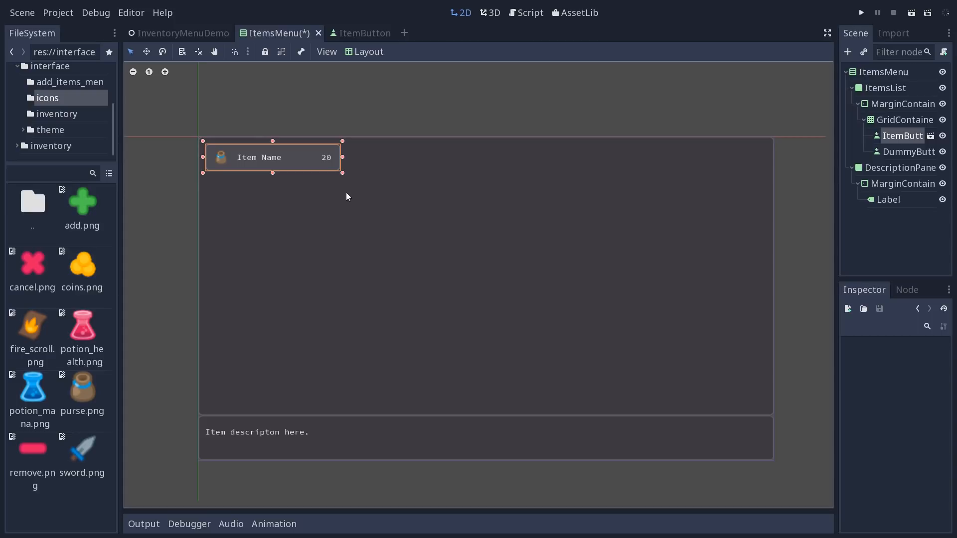
mouse_move(799, 189)
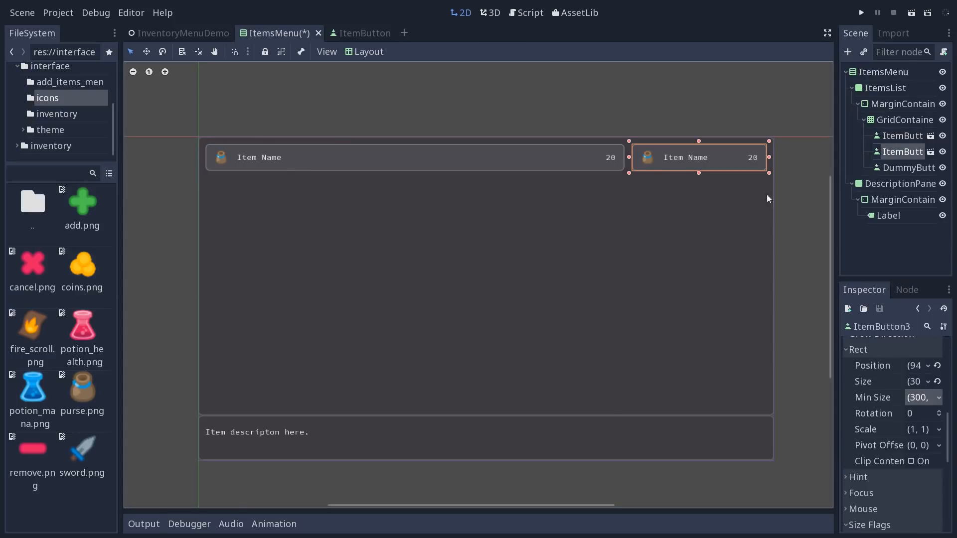
click(903, 136)
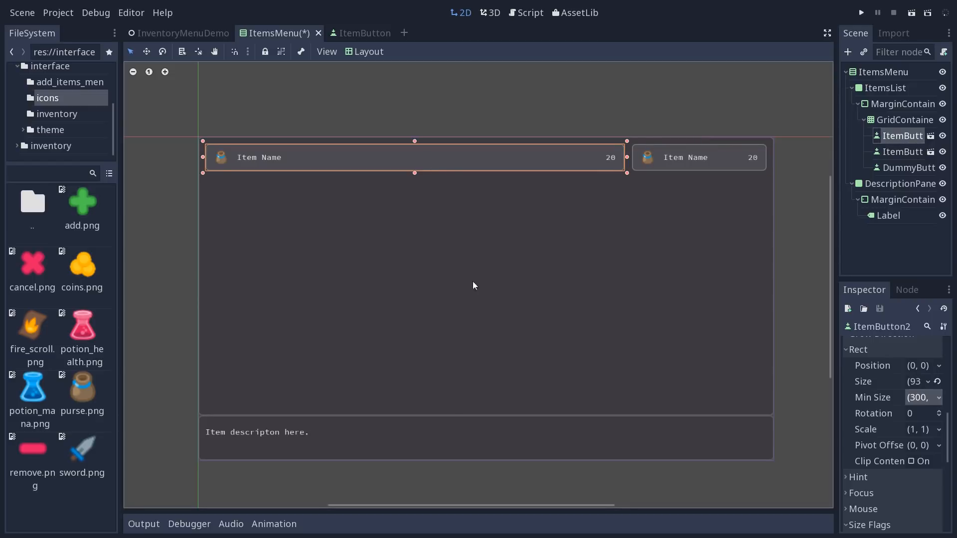
mouse_move(709, 292)
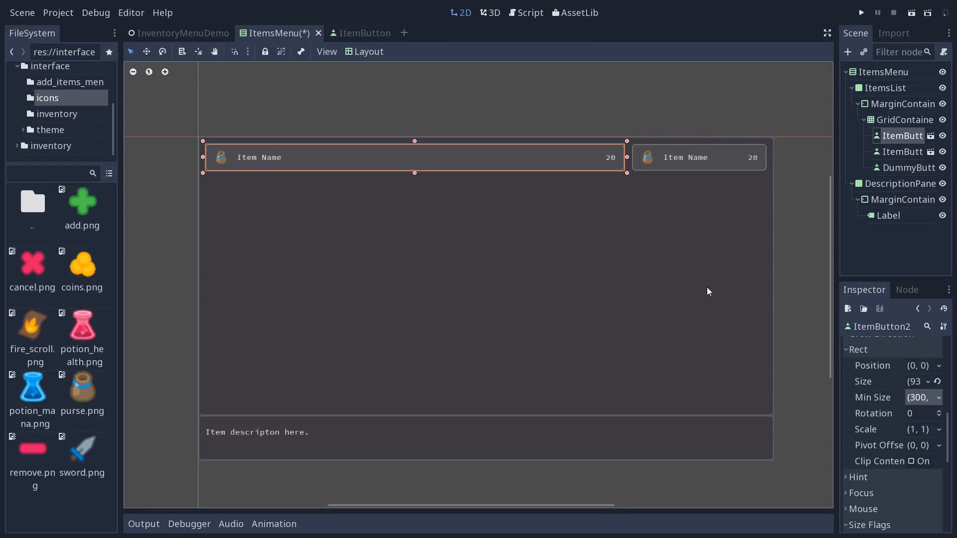
mouse_move(522, 266)
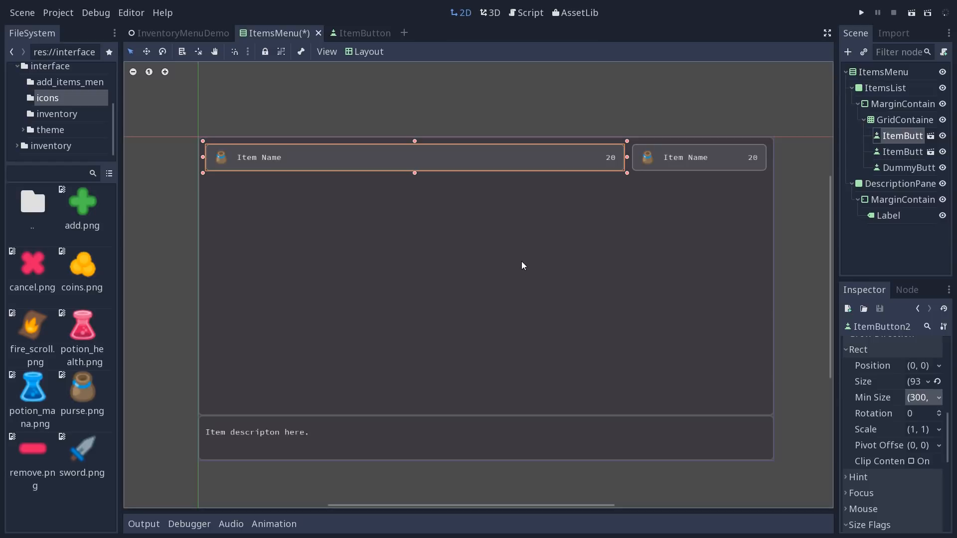
mouse_move(383, 143)
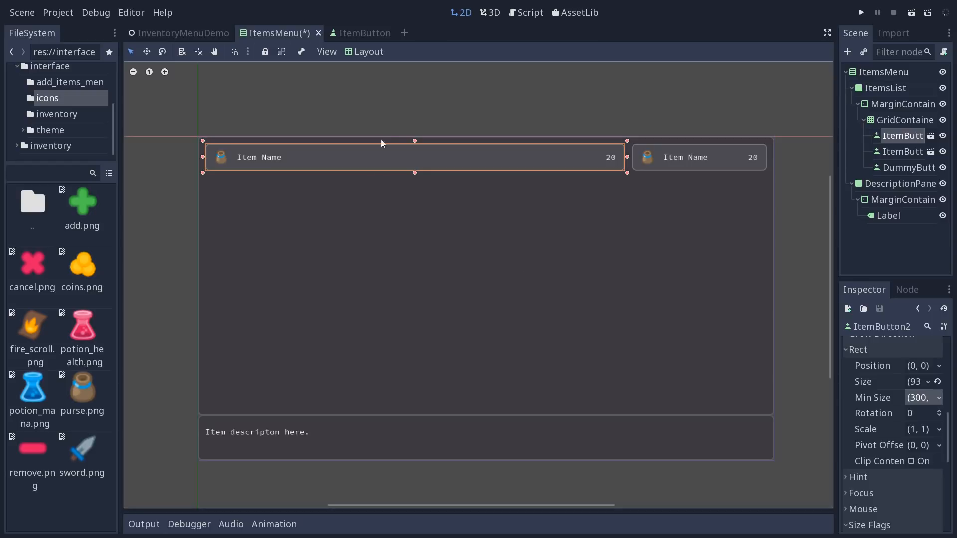
click(364, 52)
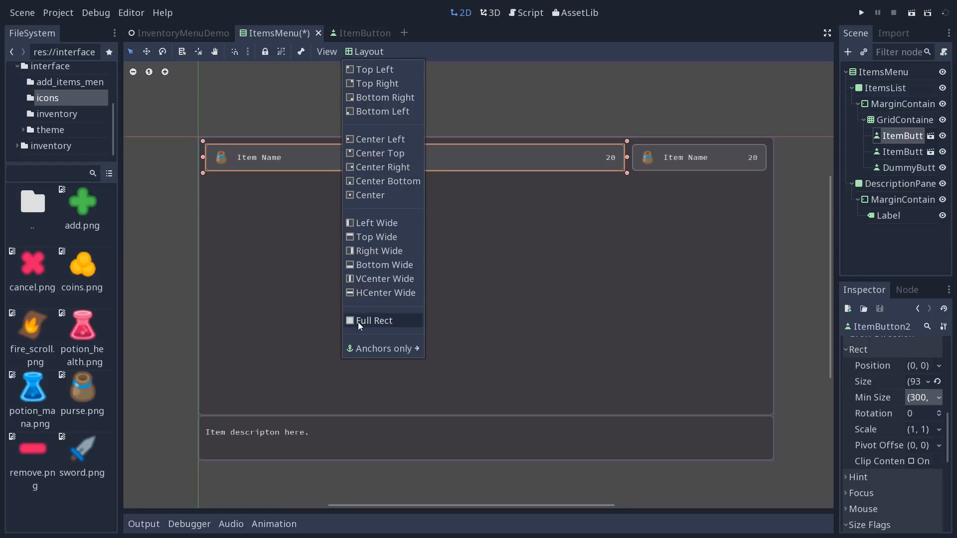
click(374, 321)
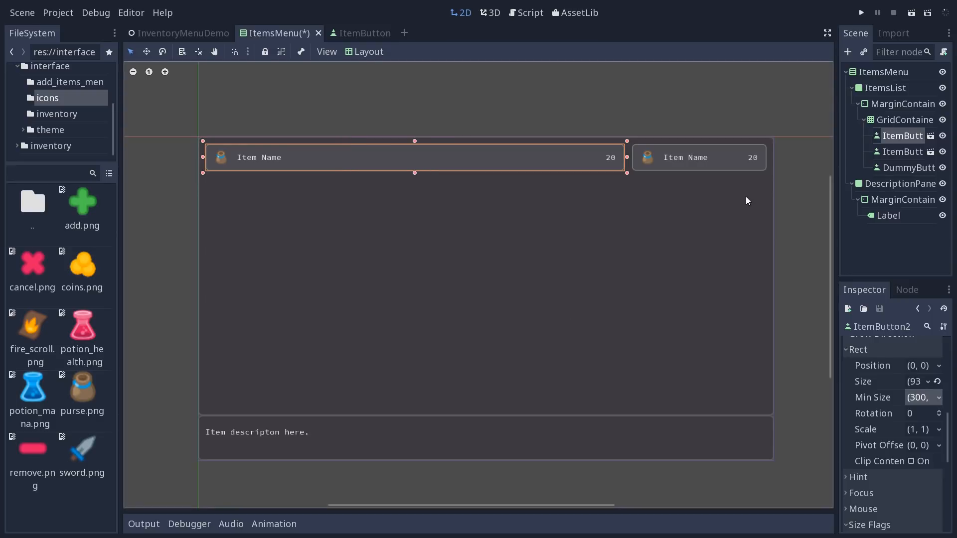
Add another ItemButton instance under GridContainer ahead of DummyButton, giving three buttons in two columns
click(903, 168)
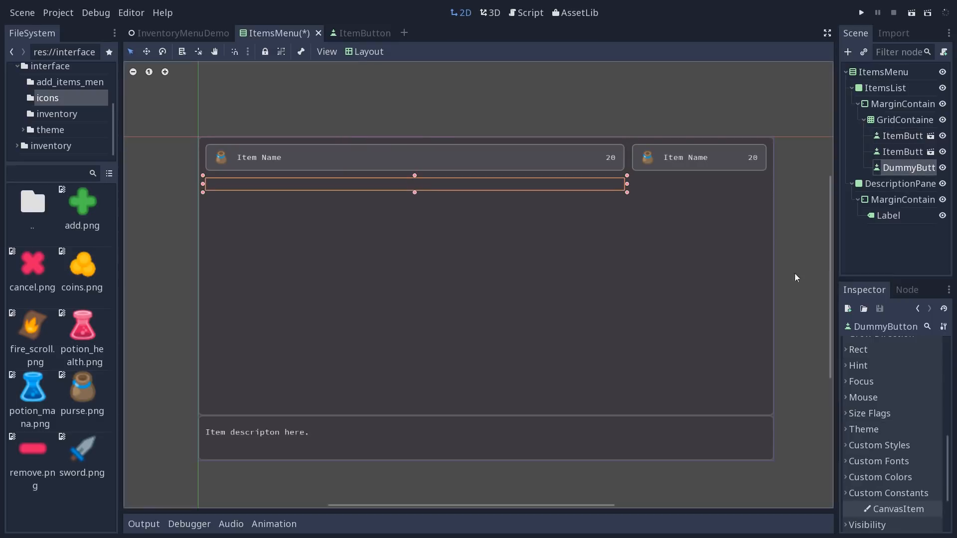
mouse_move(213, 189)
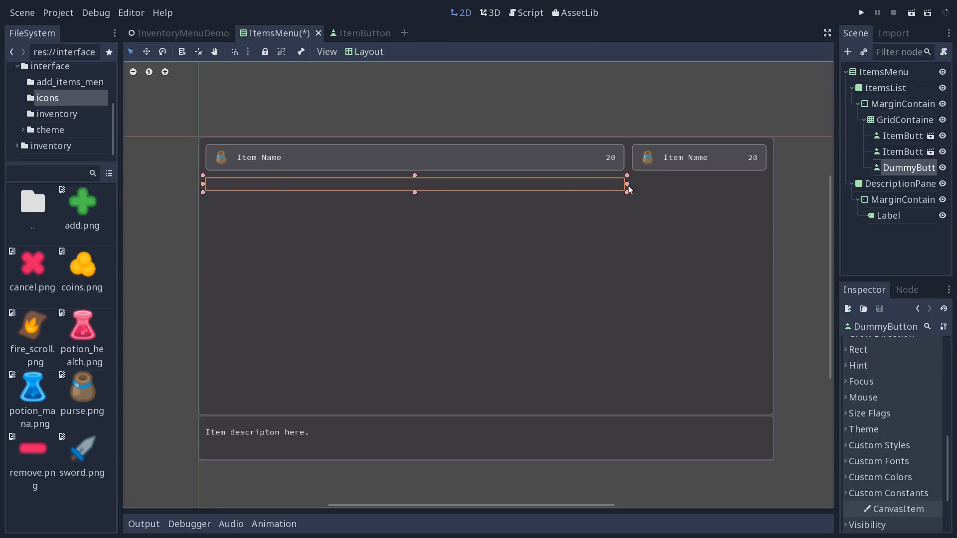
mouse_move(638, 189)
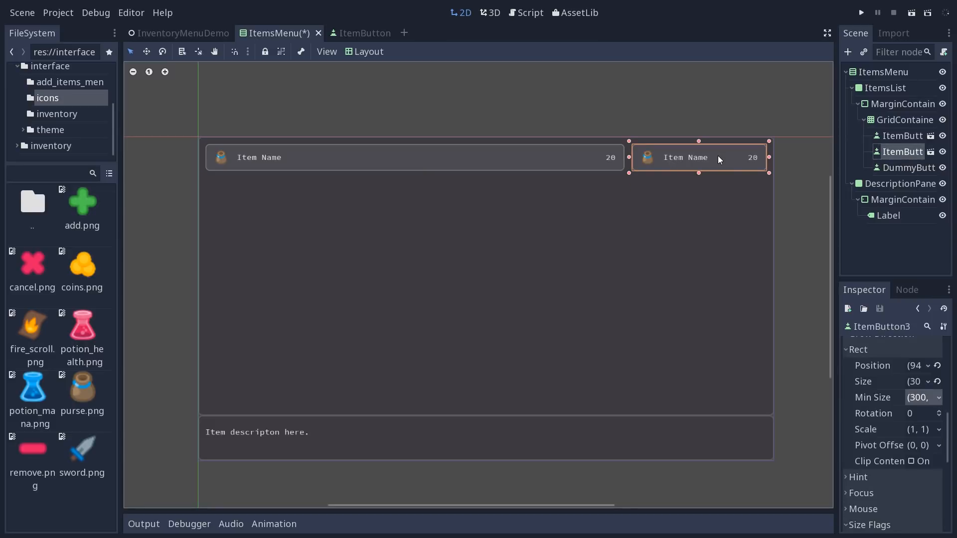
mouse_move(816, 181)
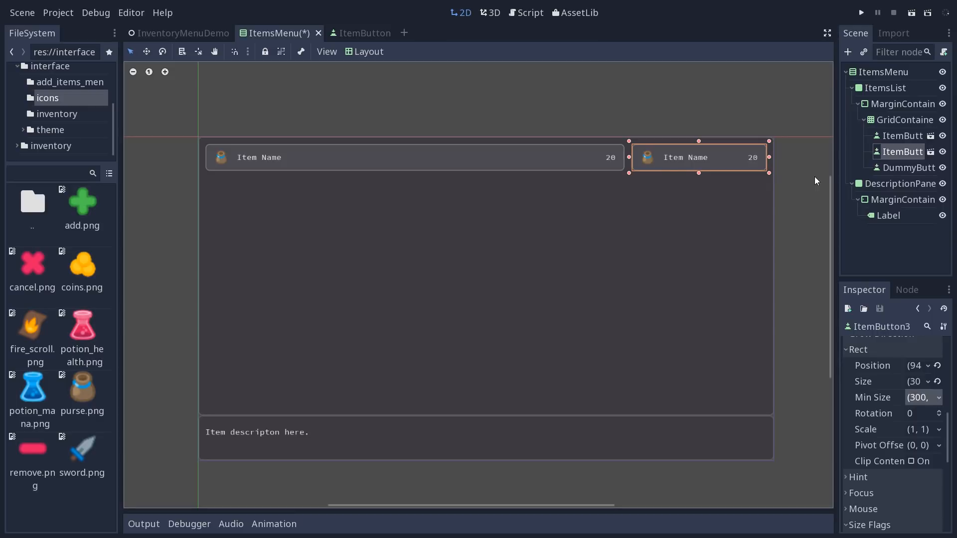
click(910, 168)
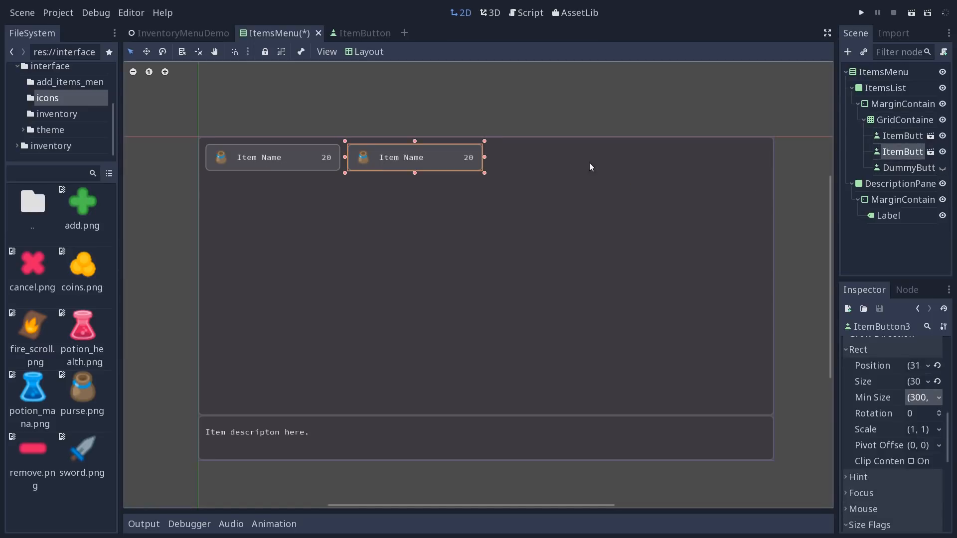
mouse_move(686, 166)
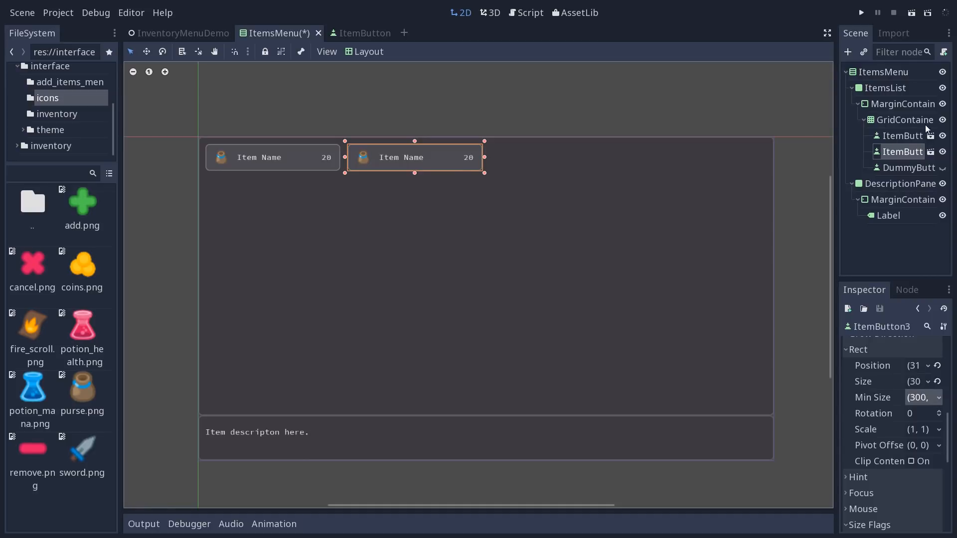
click(903, 120)
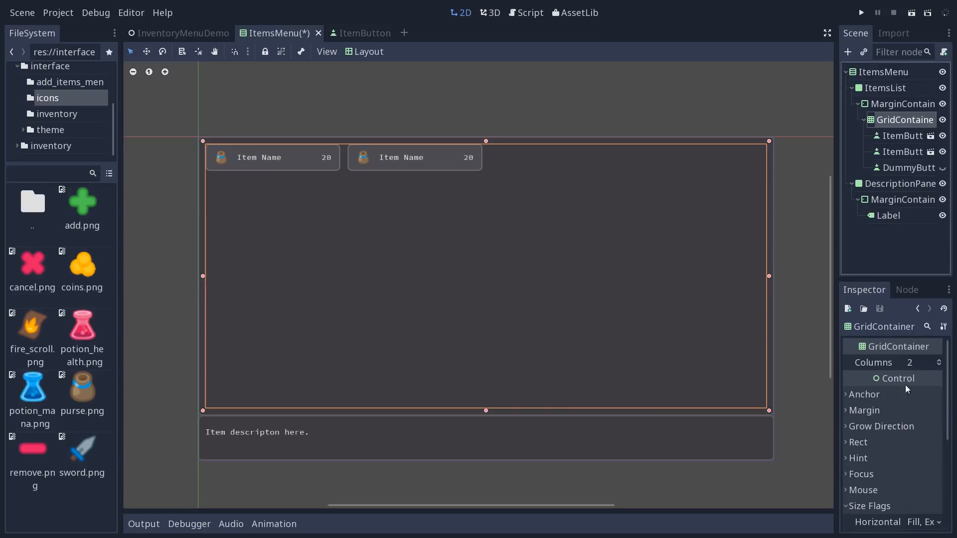
mouse_move(919, 367)
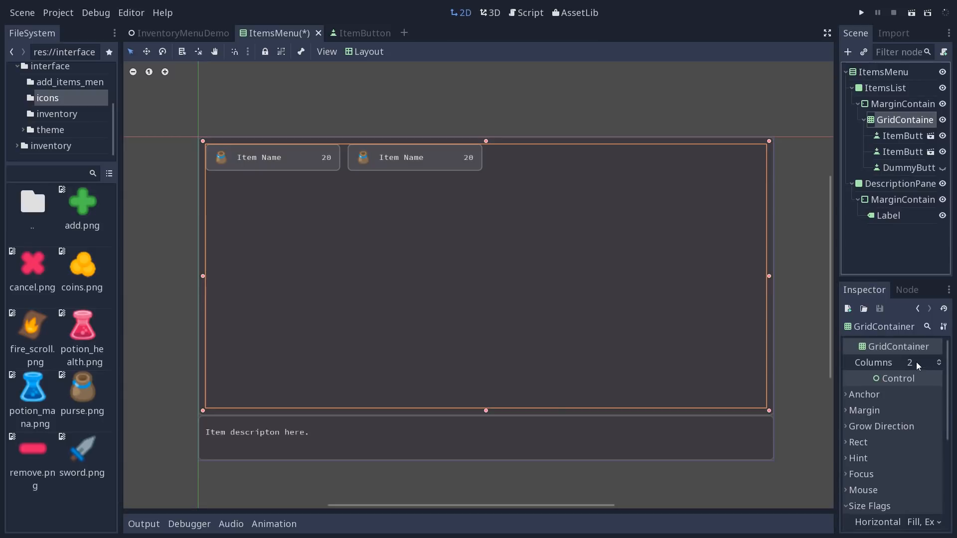
click(902, 152)
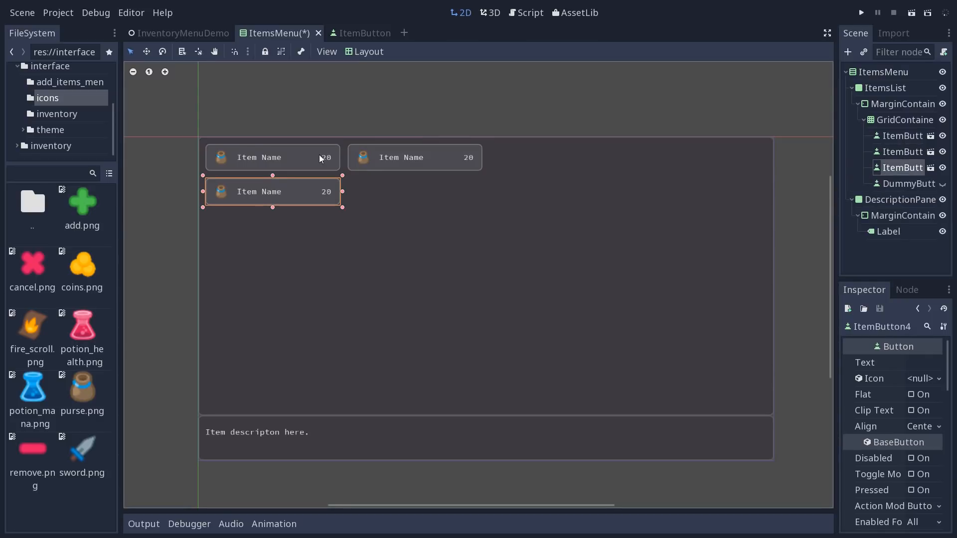
mouse_move(456, 237)
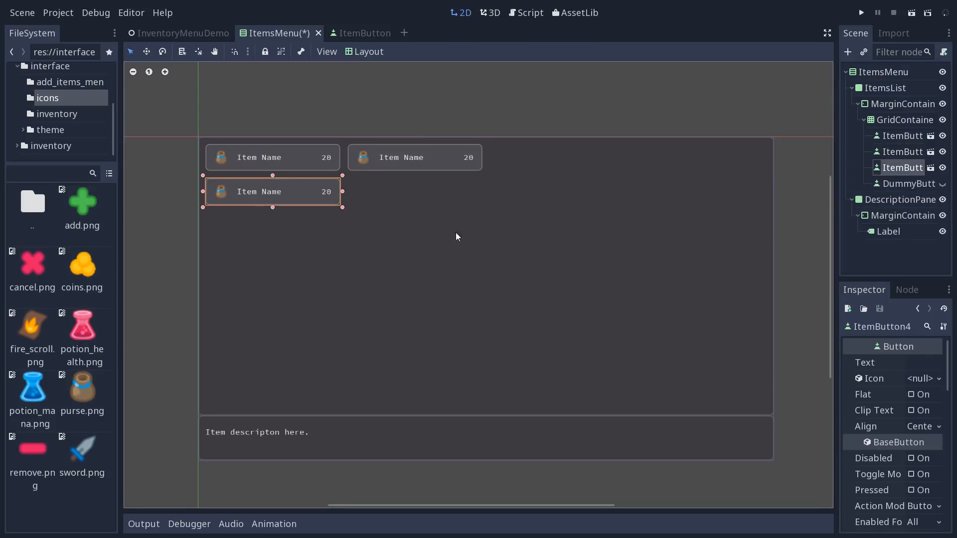
mouse_move(674, 233)
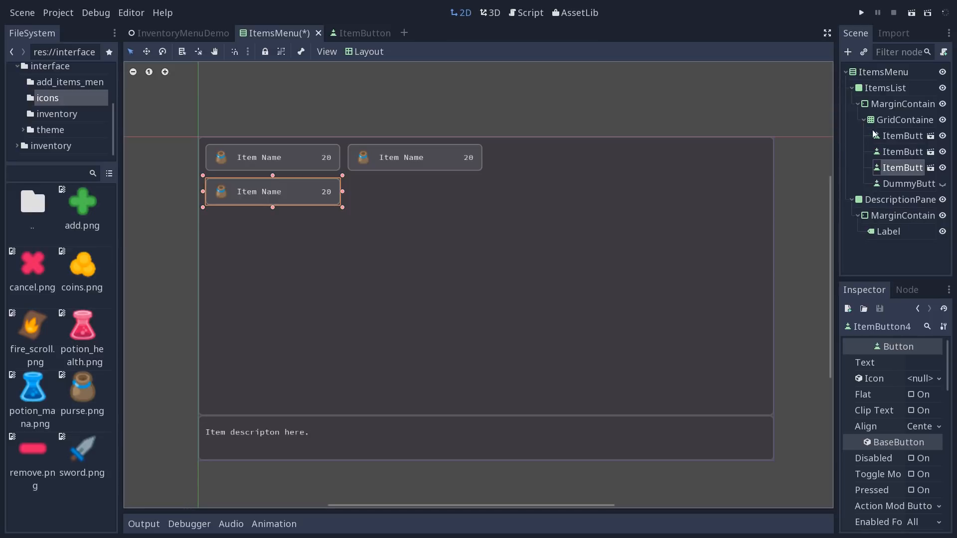
mouse_move(902, 119)
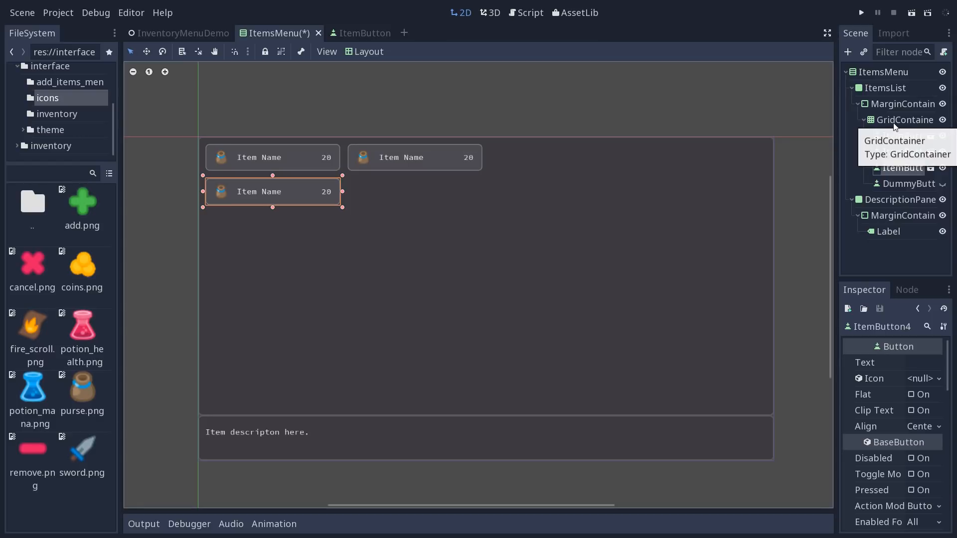
mouse_move(751, 240)
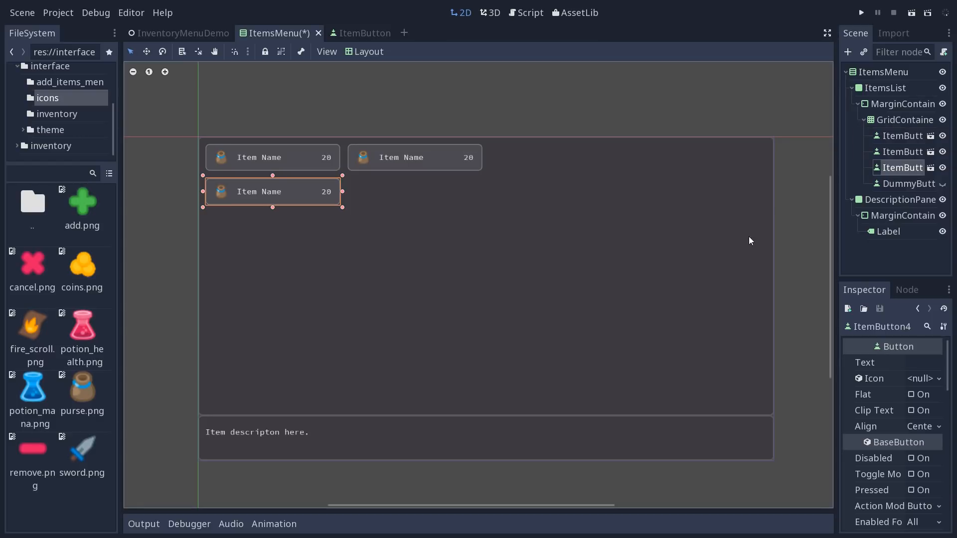
mouse_move(917, 144)
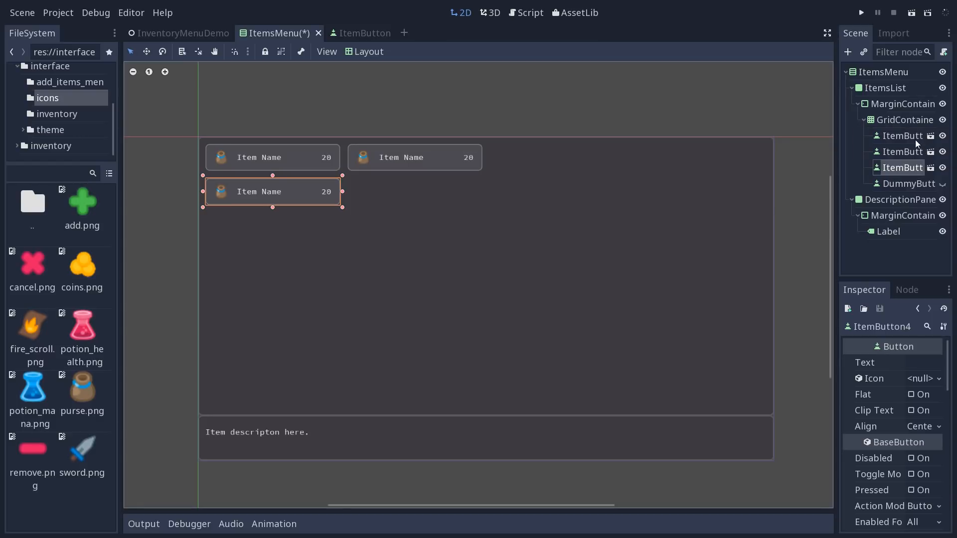
click(901, 136)
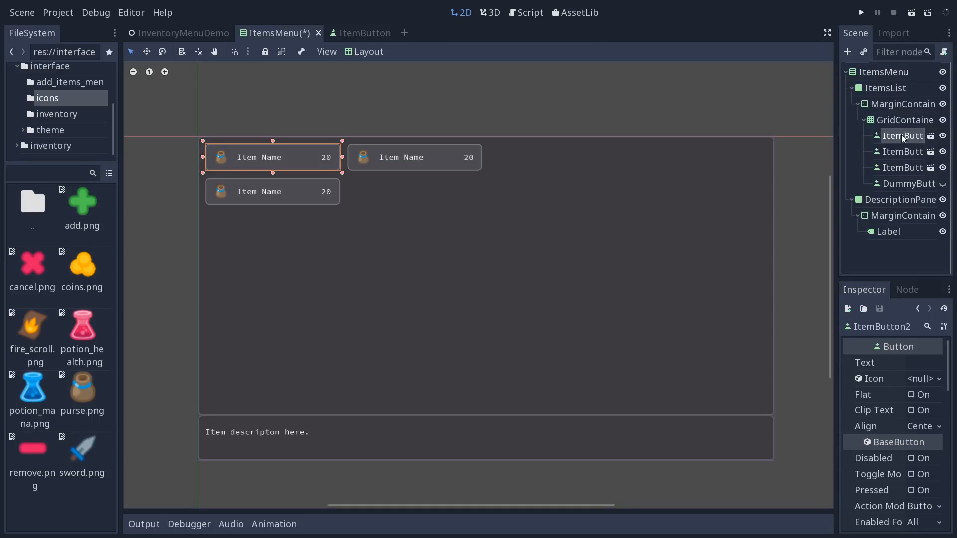
Add a Control under GridContainer holding ItemButton2, set it to Fill, Expand horizontally and rename it Expander
click(905, 119)
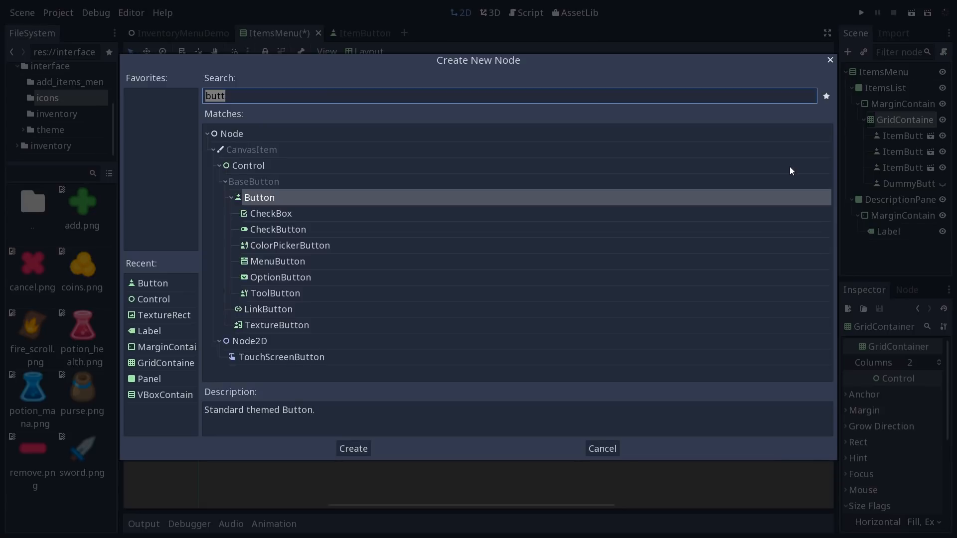
click(352, 448)
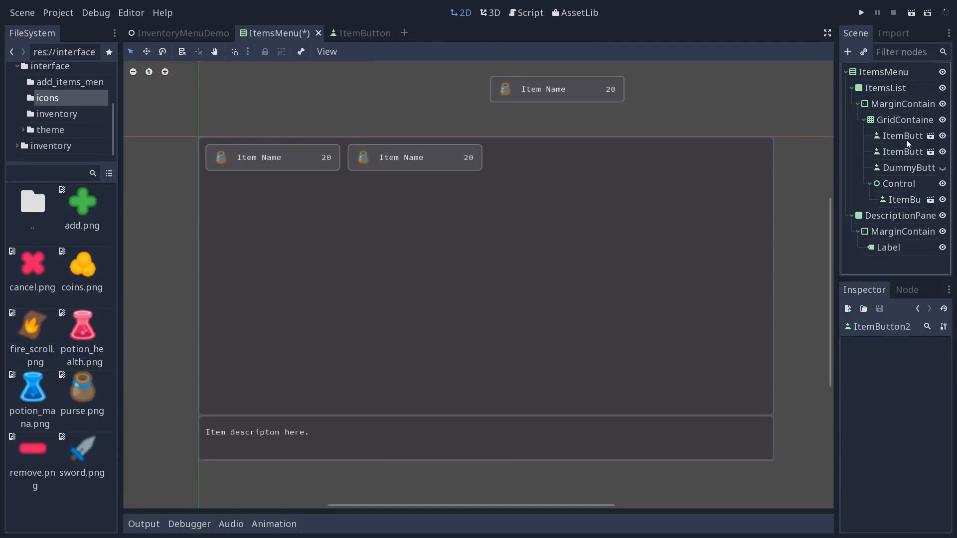
click(899, 184)
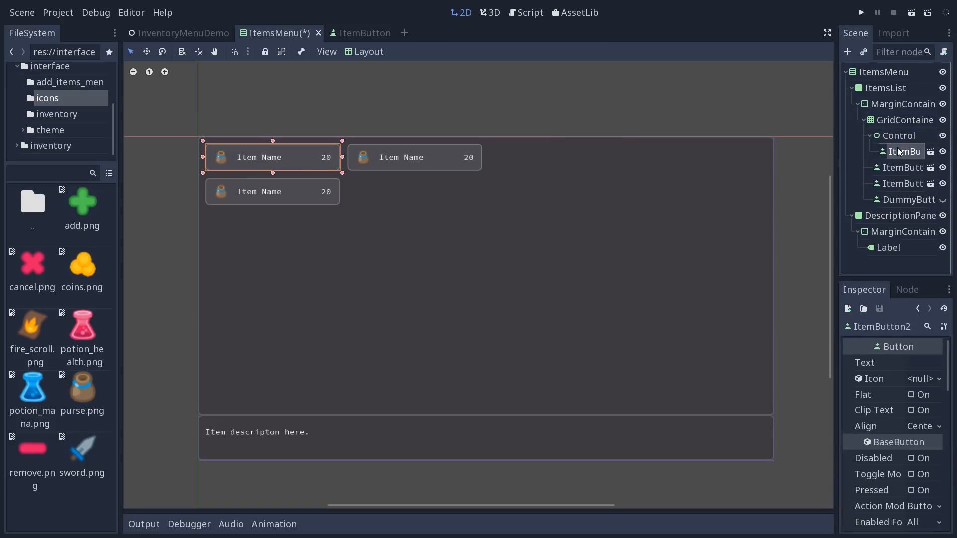
click(368, 52)
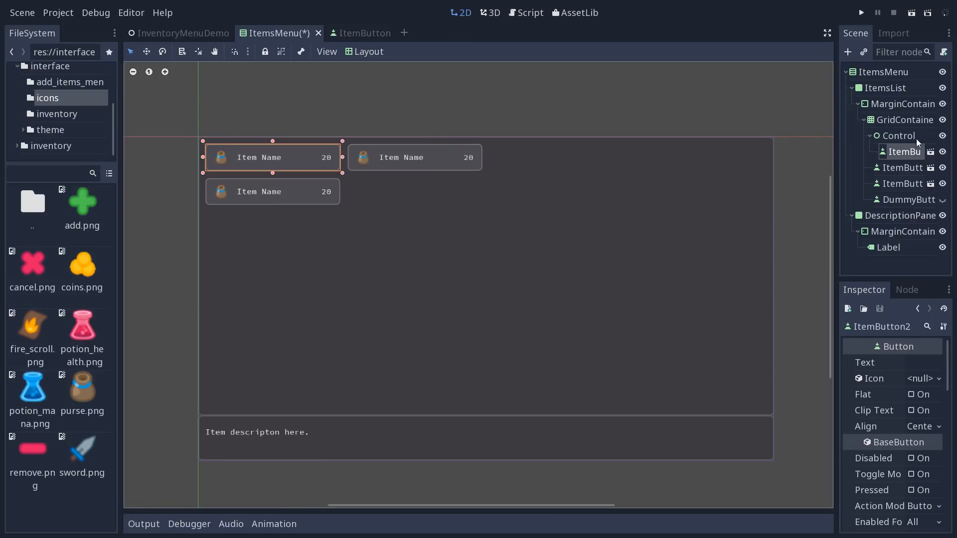
click(898, 136)
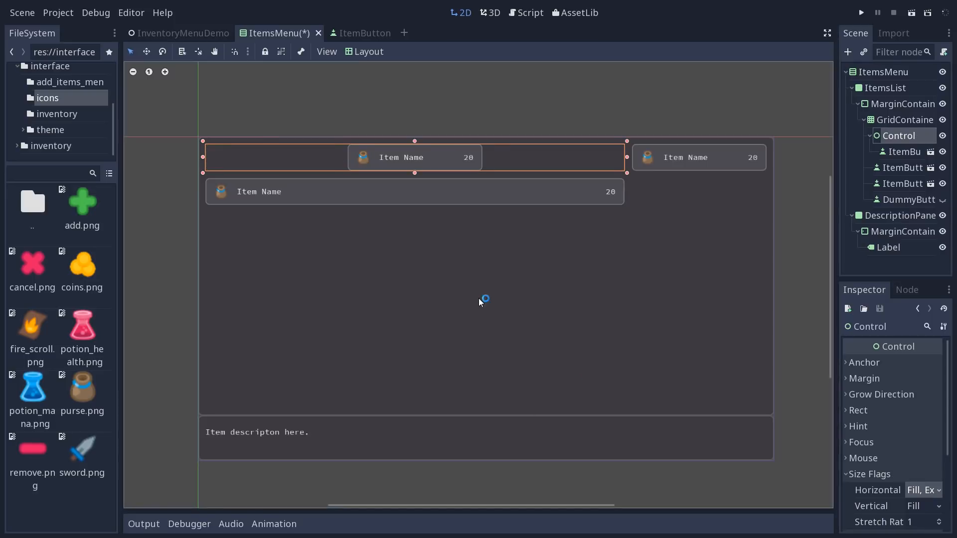
click(415, 157)
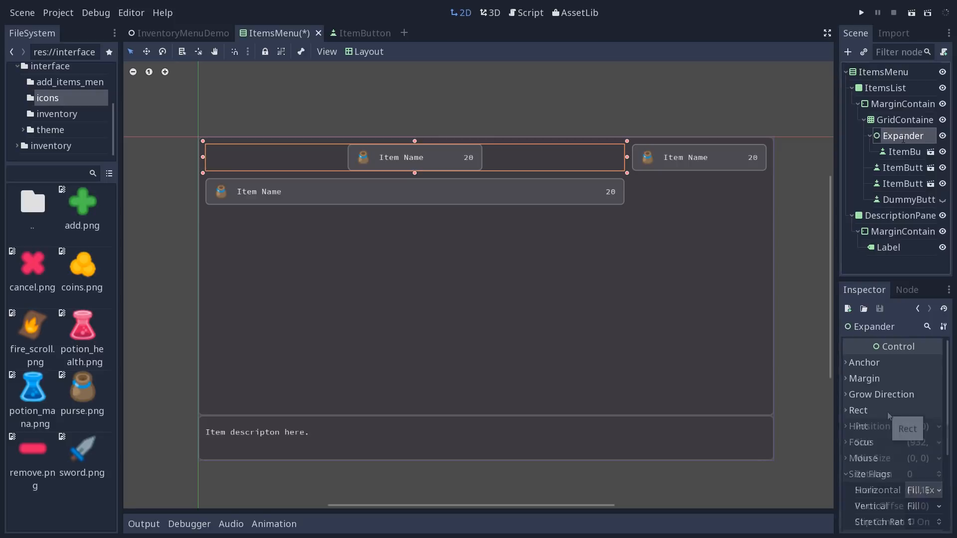
Set Expander's Min Size y to 60 and duplicate it as Expander2
click(857, 411)
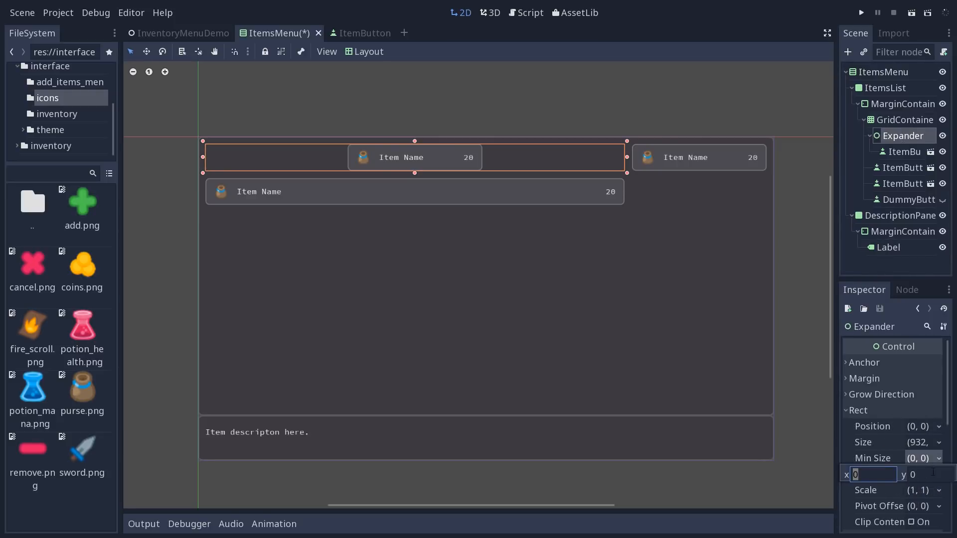
text(60)
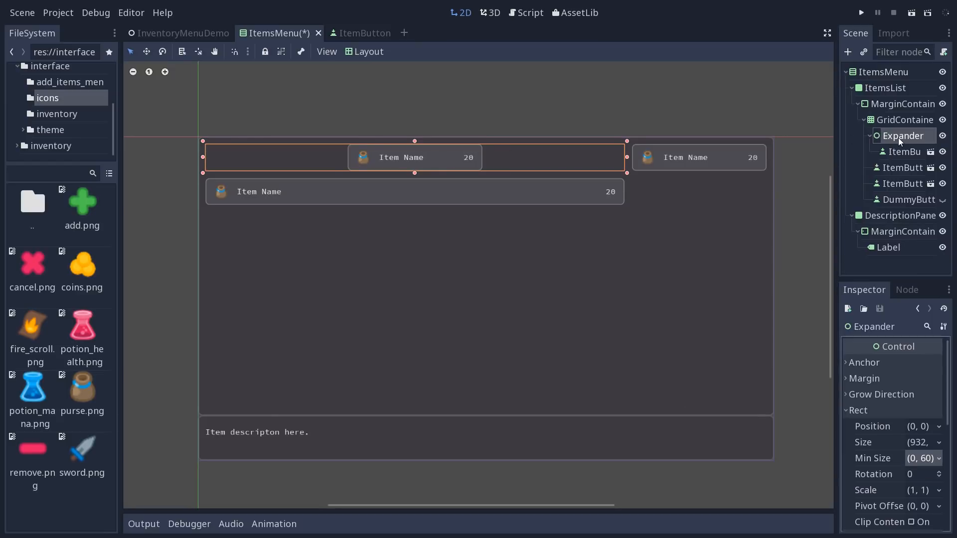
mouse_move(905, 152)
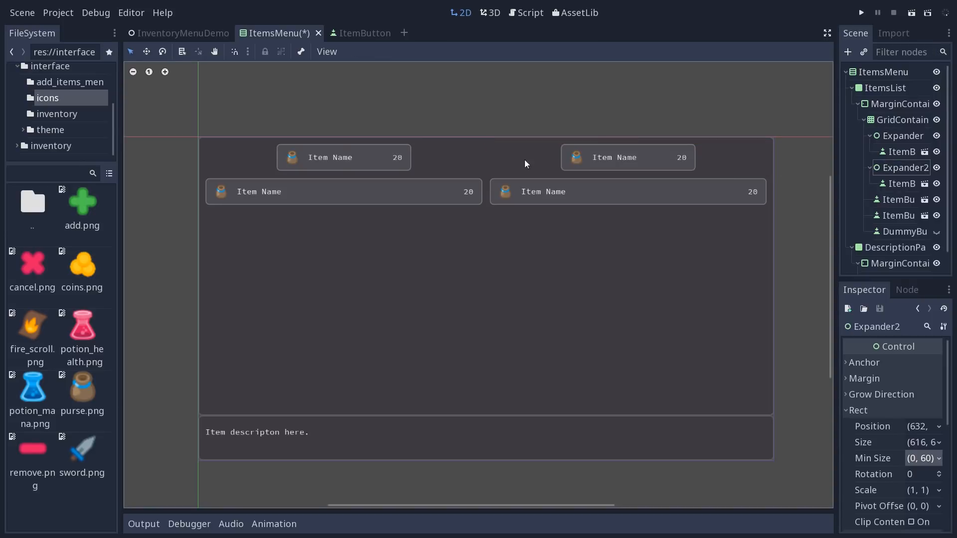
mouse_move(777, 172)
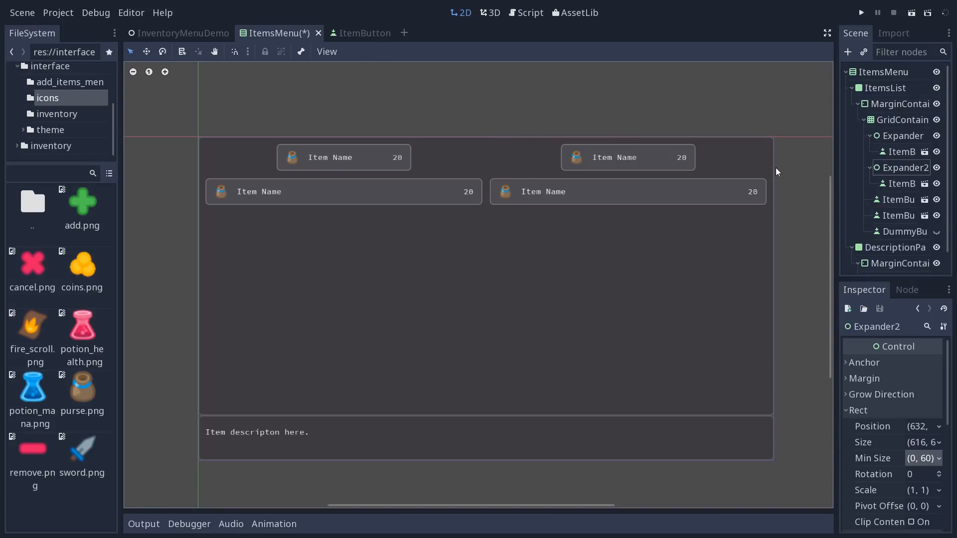
mouse_move(453, 162)
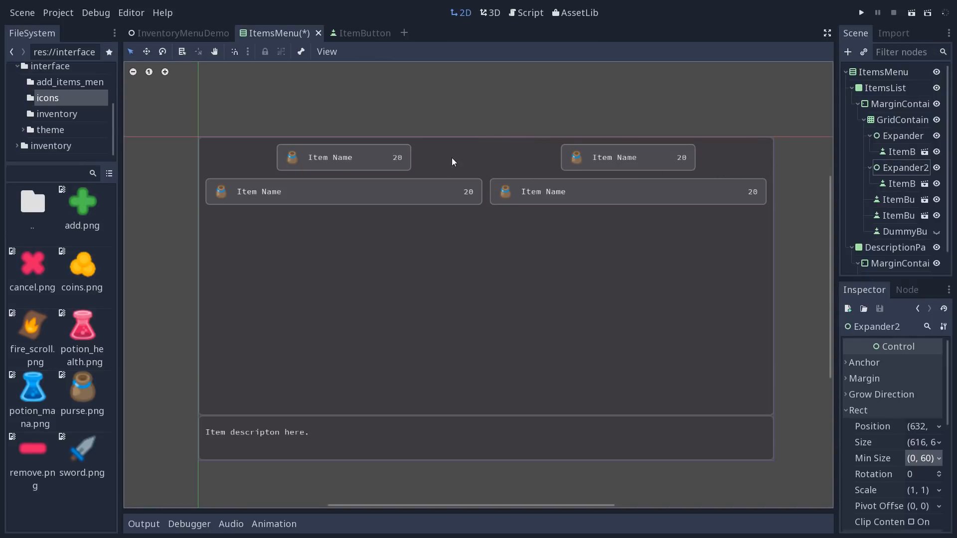
click(902, 135)
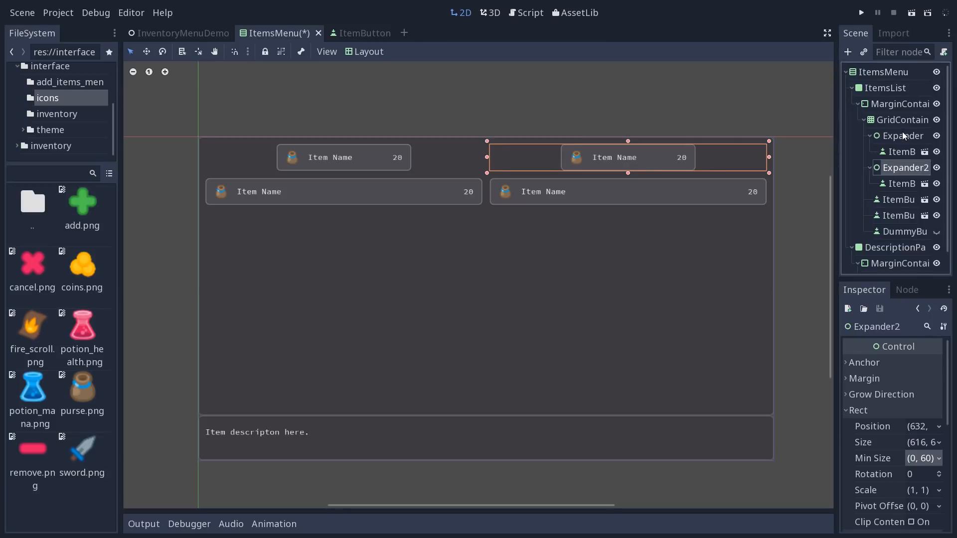
Move the ItemButtons out of the expanders so both sit empty as their own row in the grid
click(901, 151)
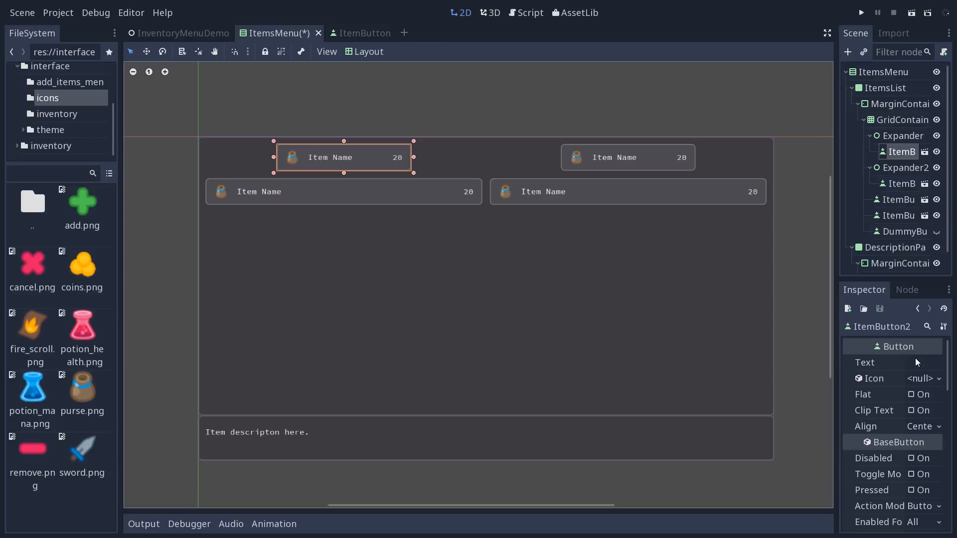
mouse_move(867, 174)
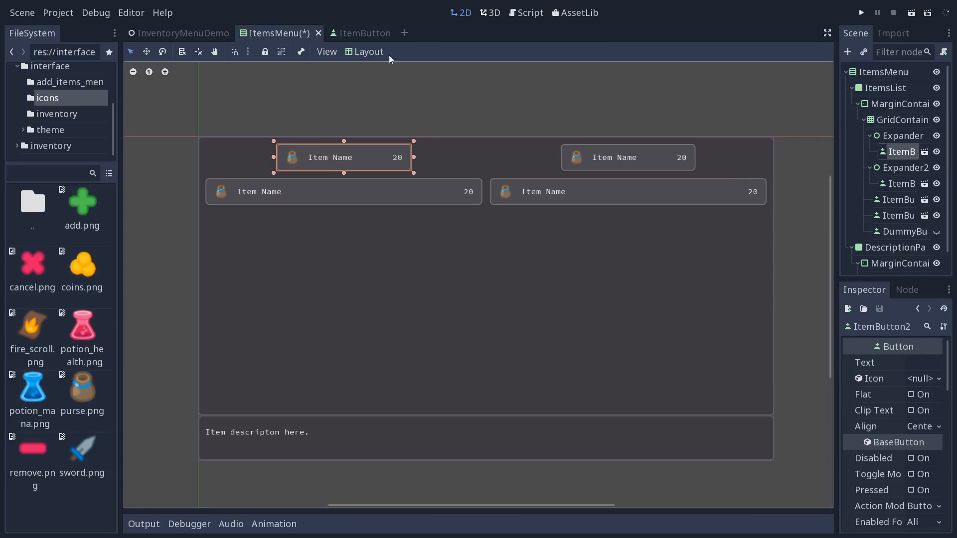
click(369, 52)
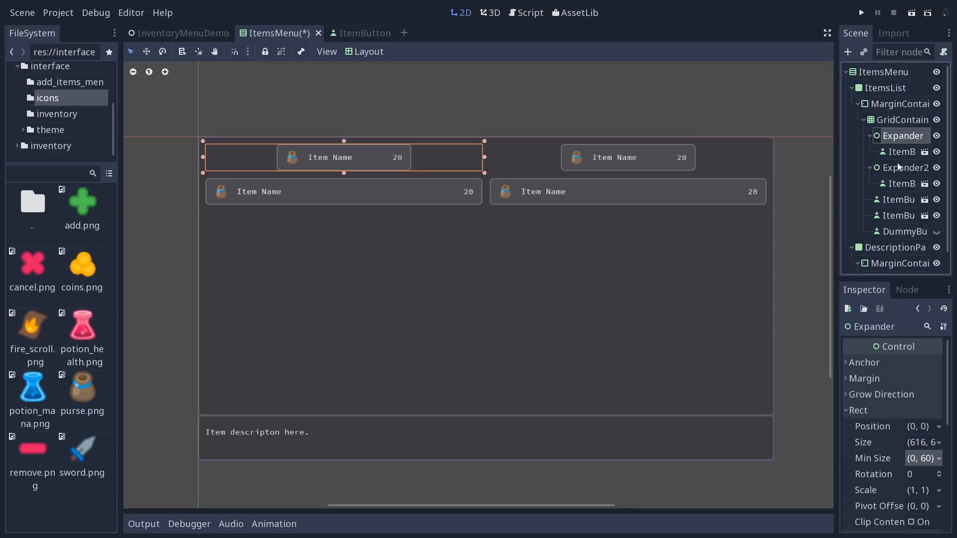
click(901, 151)
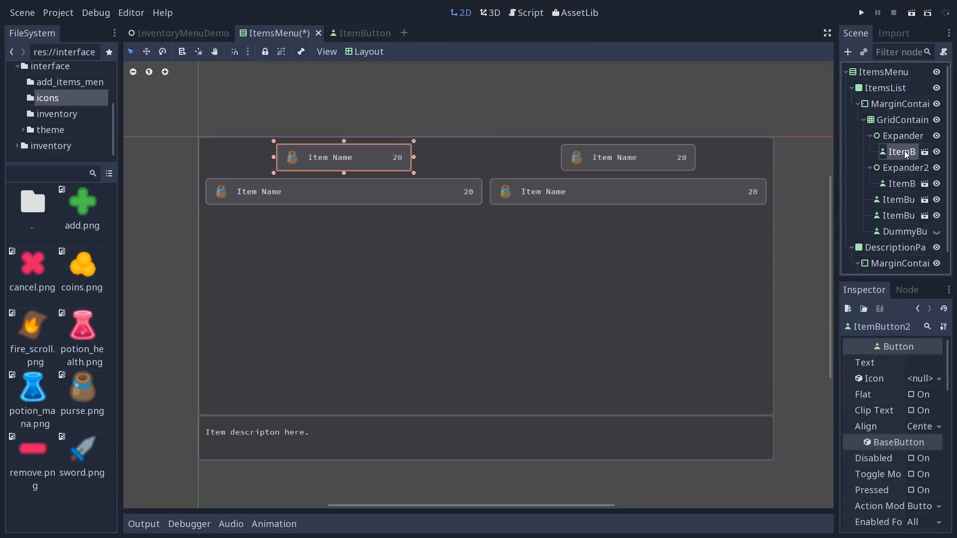
mouse_move(904, 153)
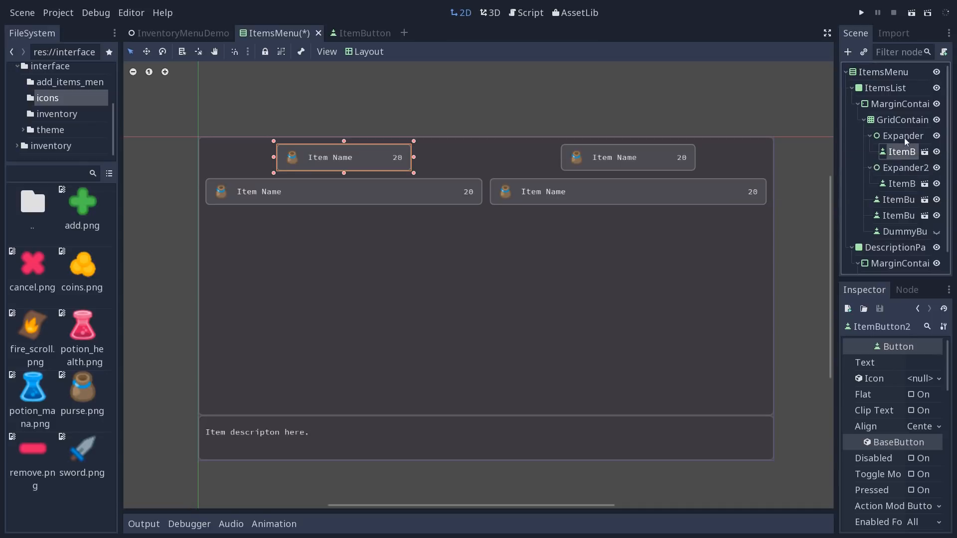
click(903, 151)
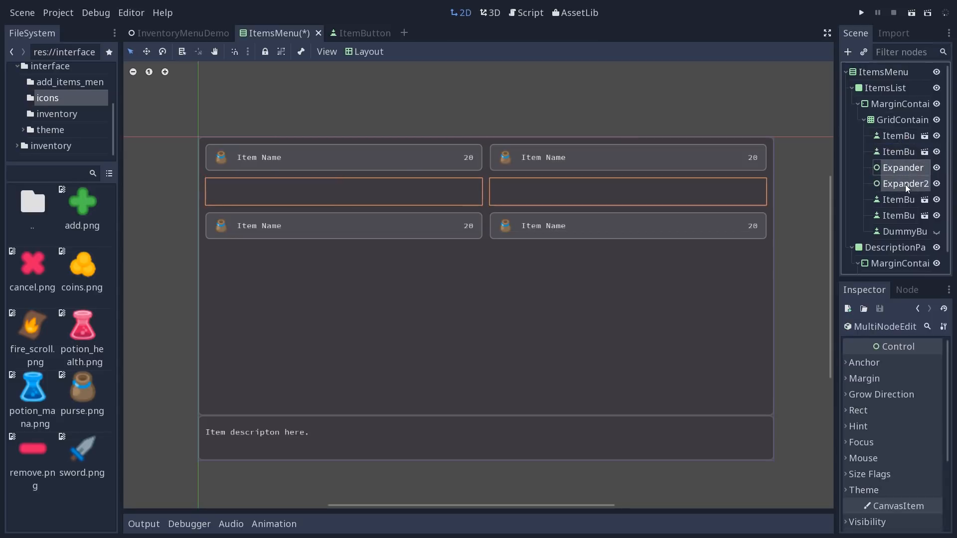
mouse_move(905, 184)
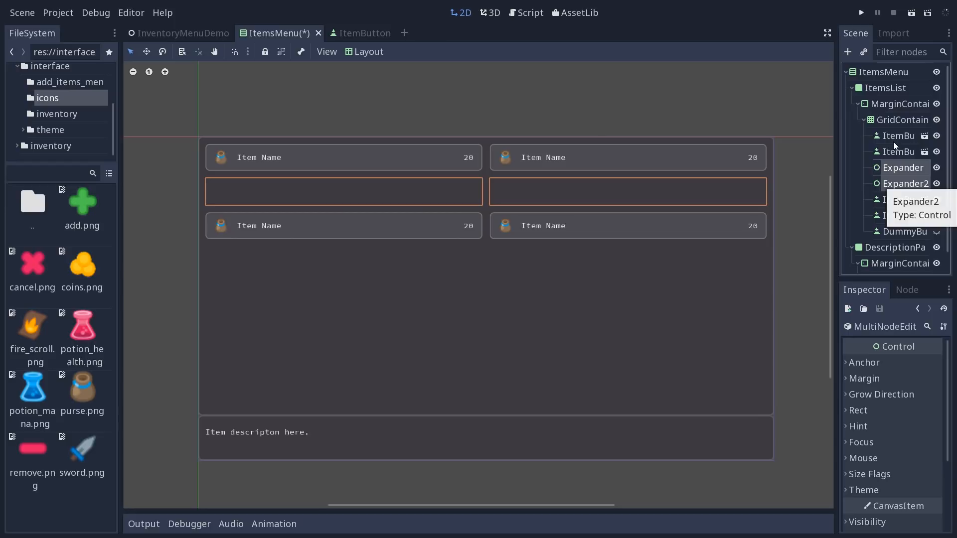
In the ItemButton scene, tick Expand under Size Flags > Horizontal, then back to ItemsMenu
click(354, 33)
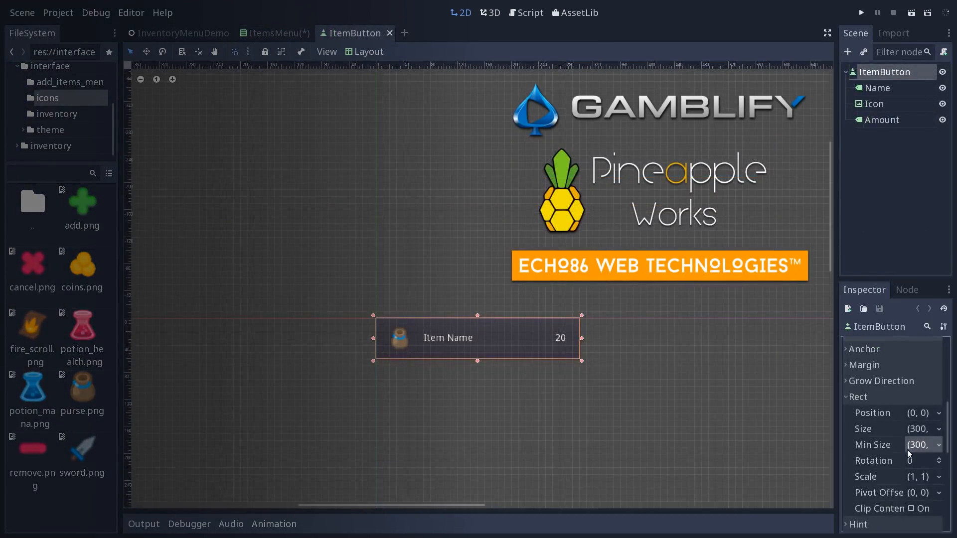
scroll(down, 3)
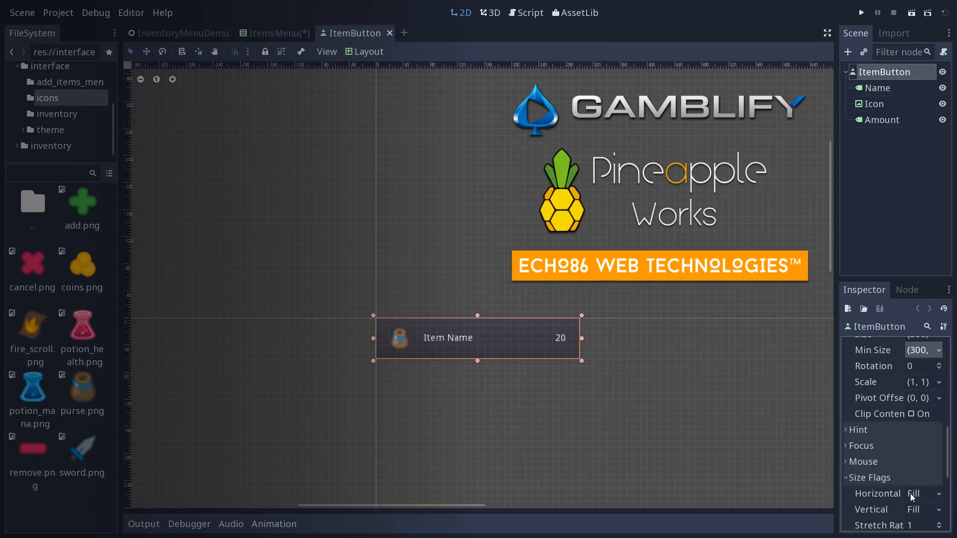
click(920, 493)
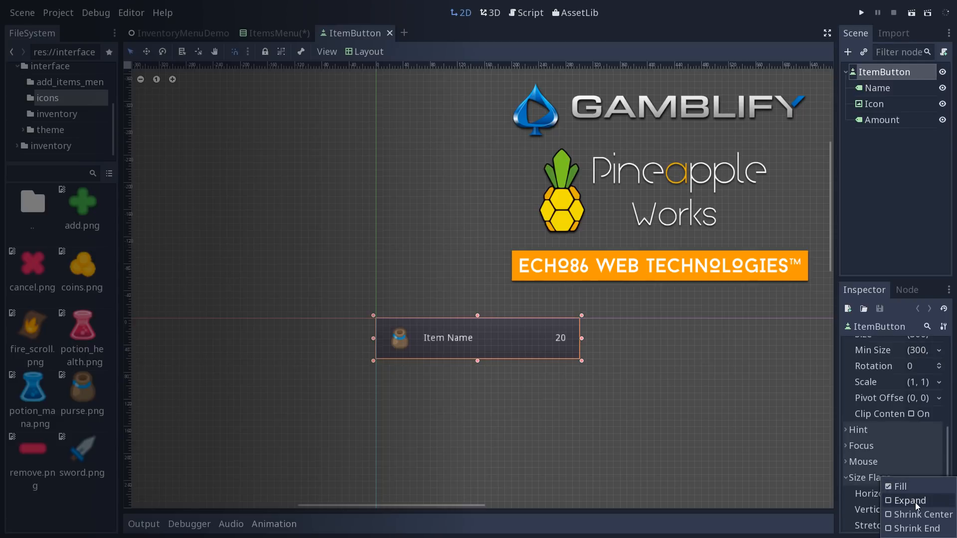
click(891, 501)
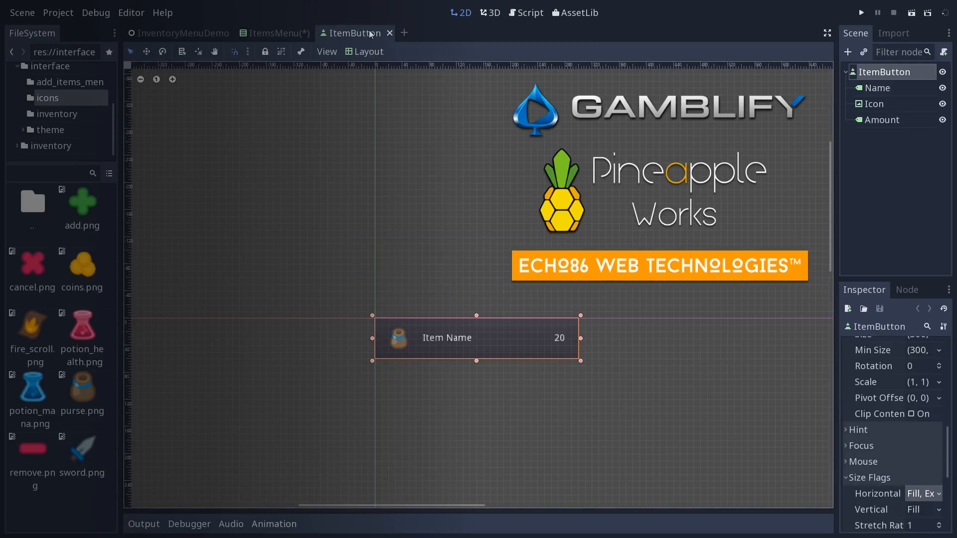
click(277, 33)
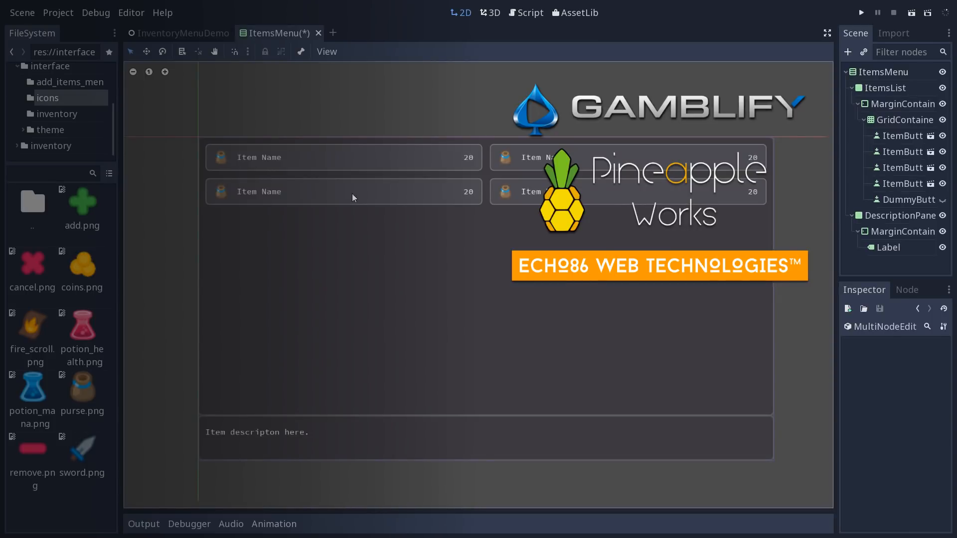
mouse_move(824, 314)
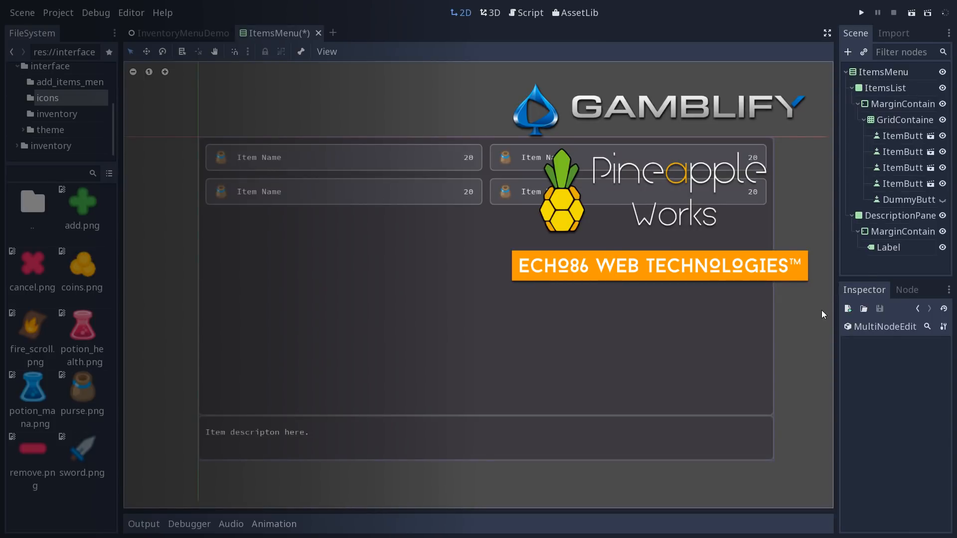
mouse_move(820, 303)
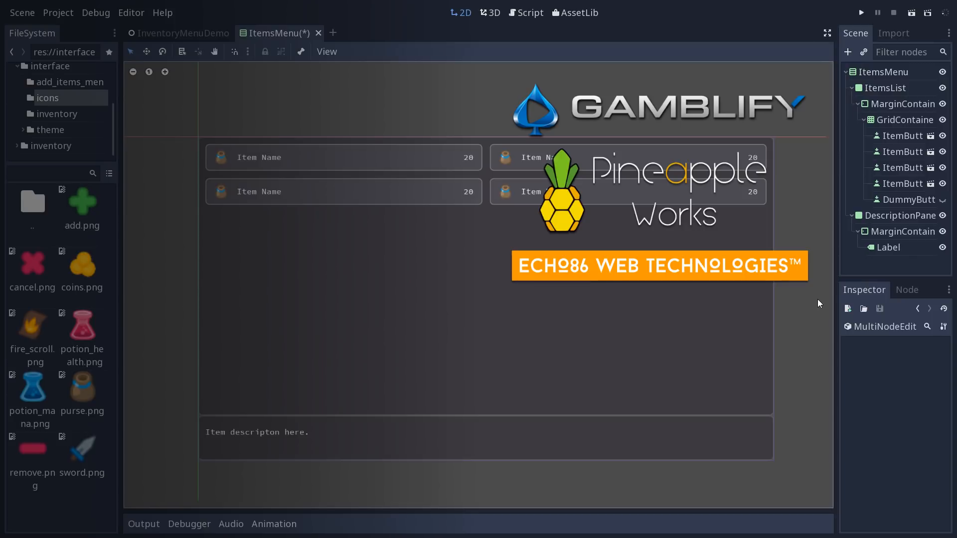